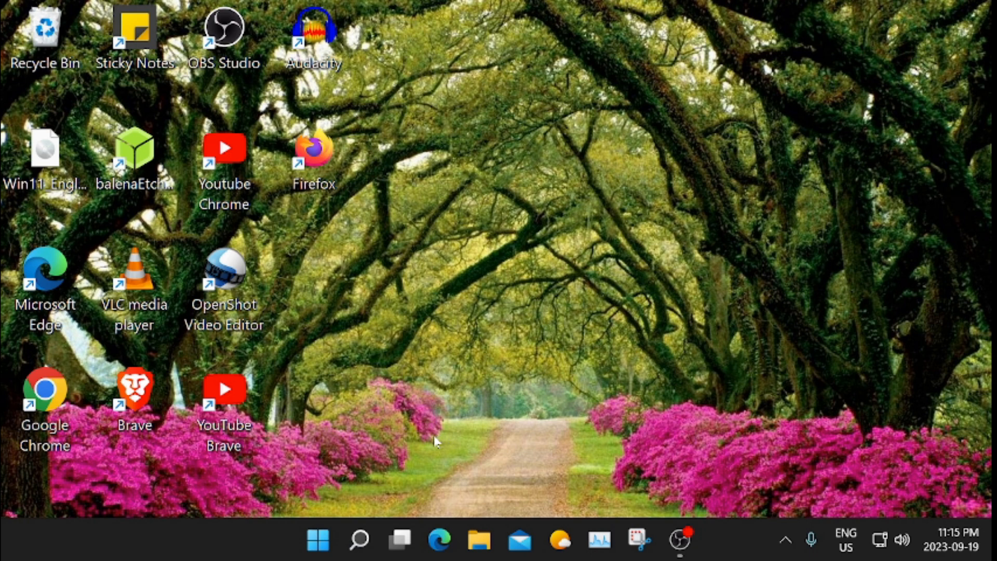
mouse_move(426, 438)
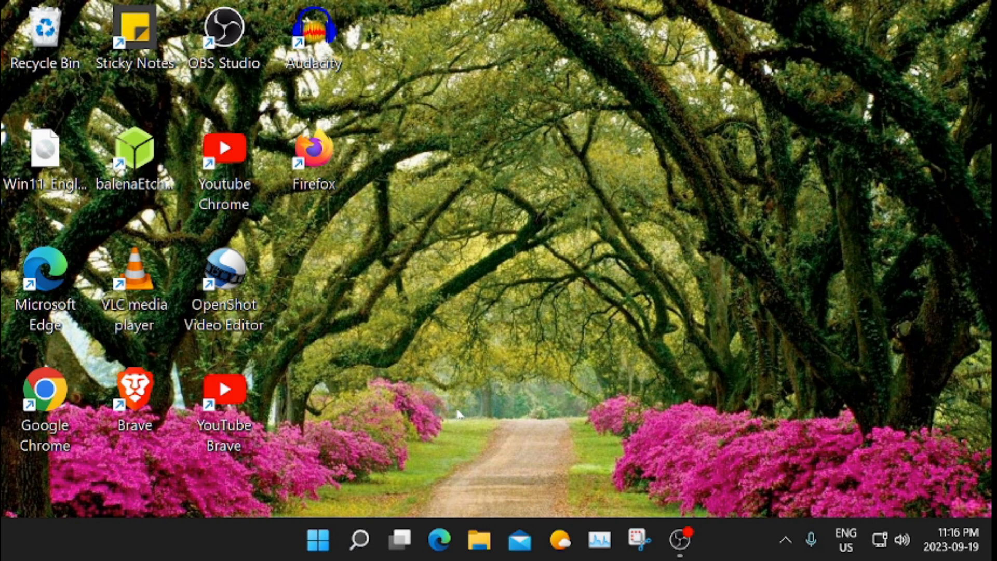
mouse_move(459, 412)
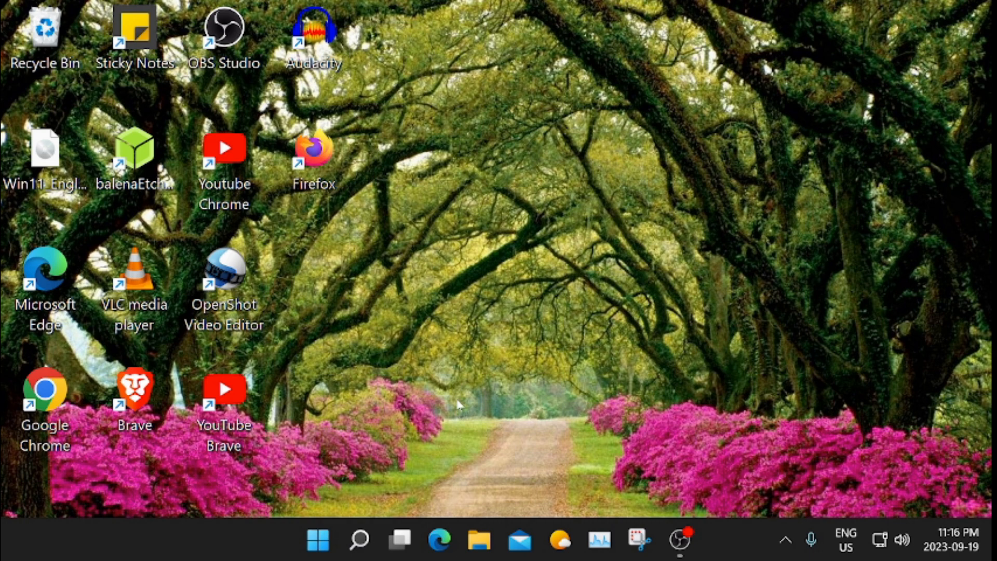
mouse_move(343, 171)
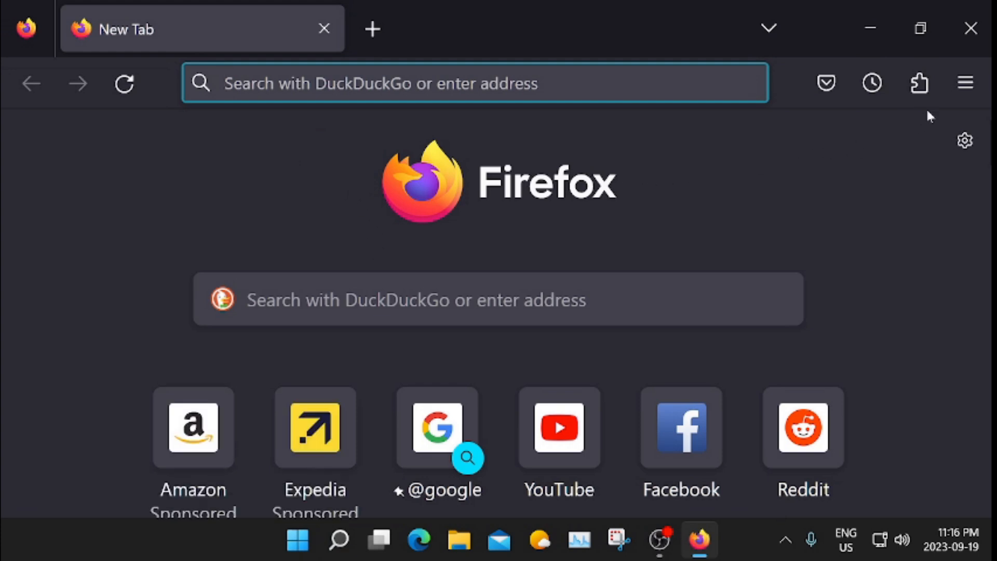
mouse_move(829, 158)
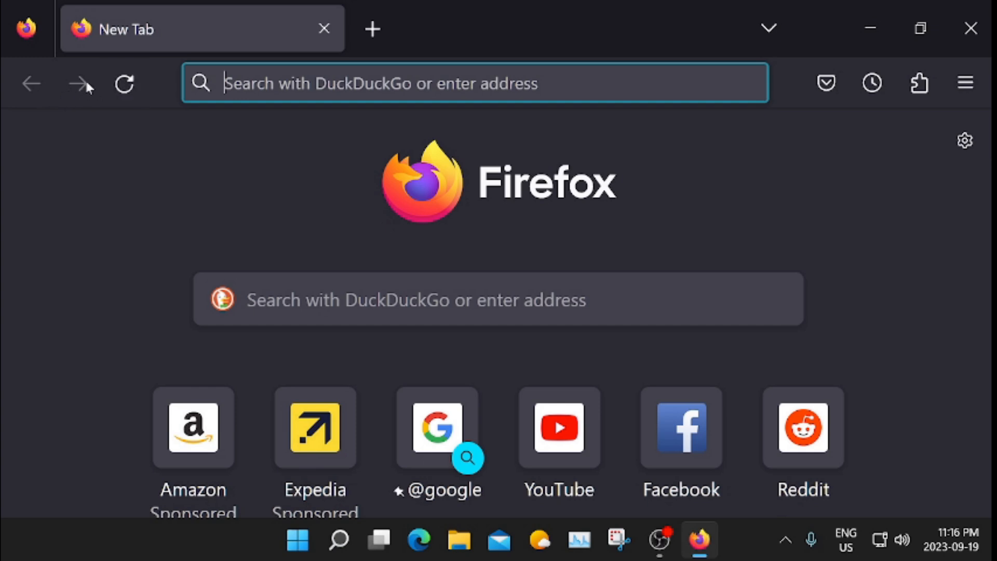
mouse_move(124, 83)
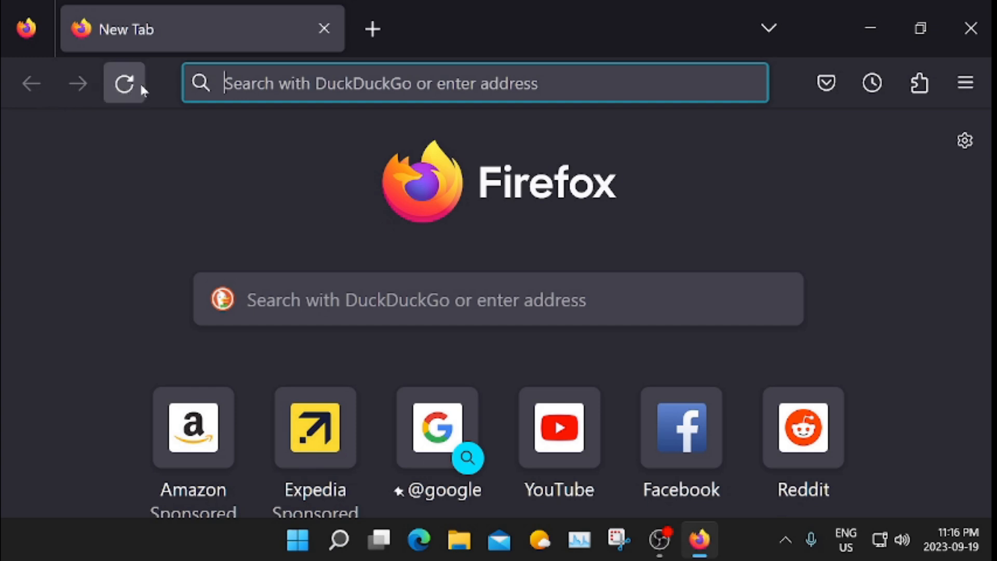
mouse_move(156, 89)
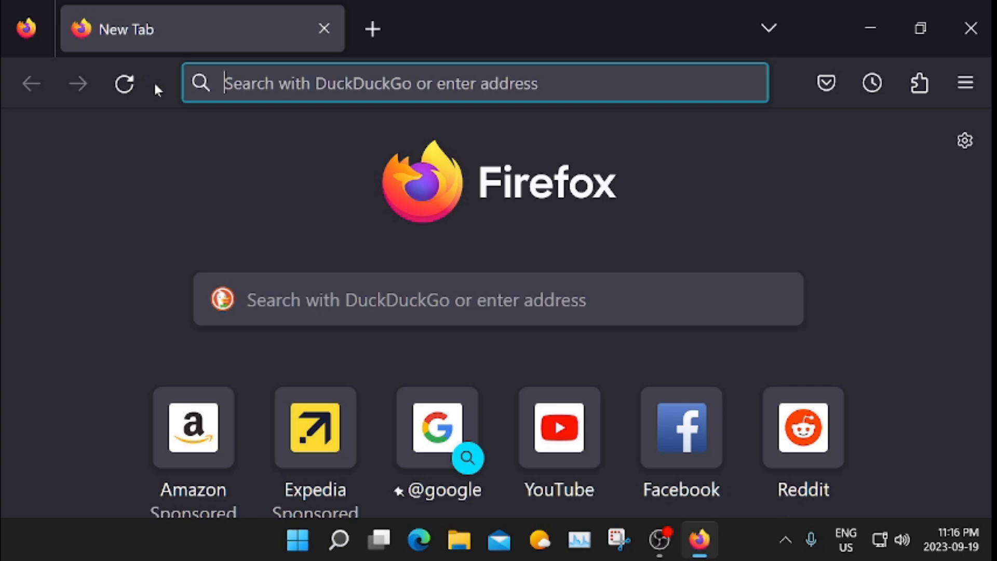
Bring up the Firefox toolbar context menu with the Customize Toolbar option.
right_click(156, 90)
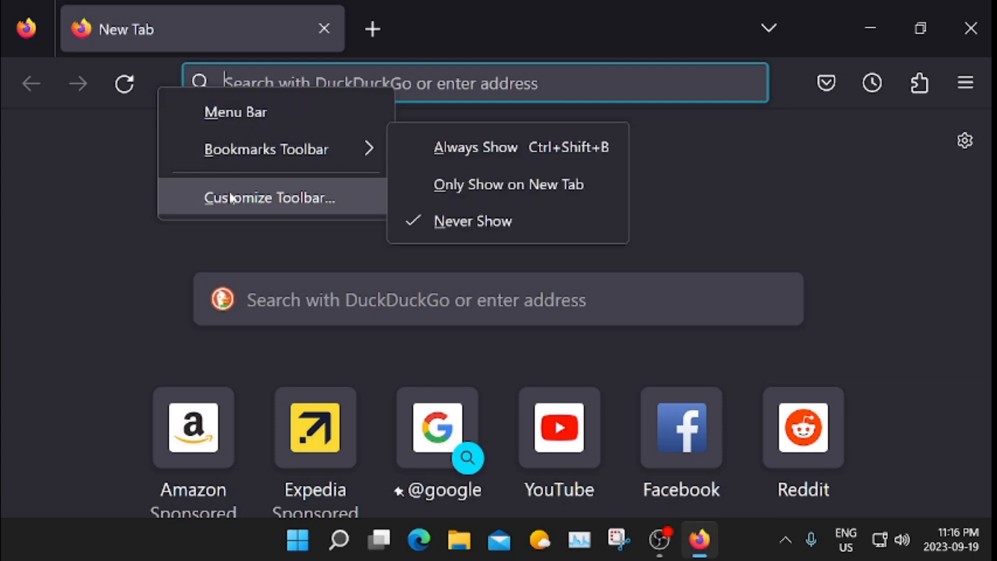
mouse_move(231, 198)
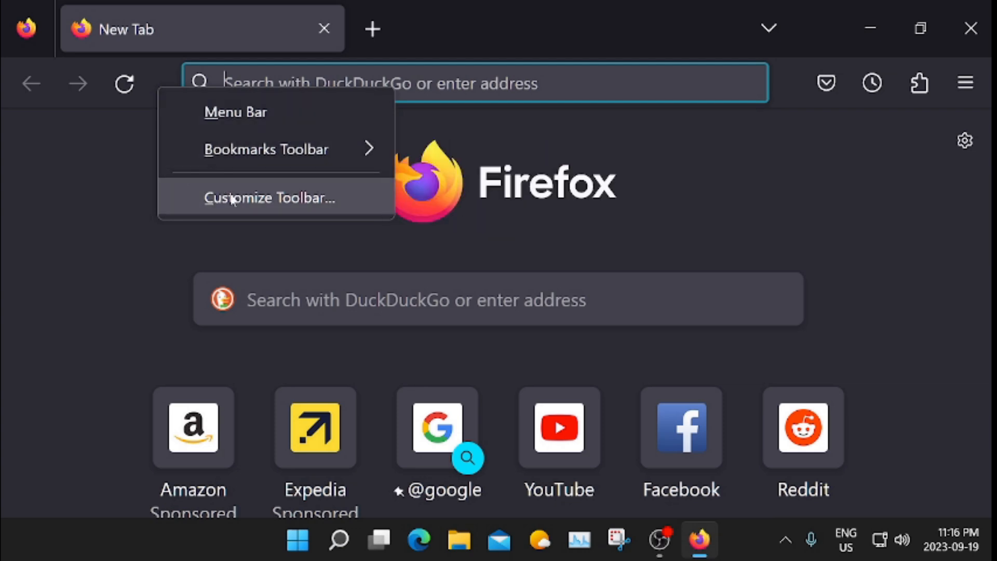
Enter Customize Firefox so the Home item can be placed, reviewing the palette of available items.
click(270, 197)
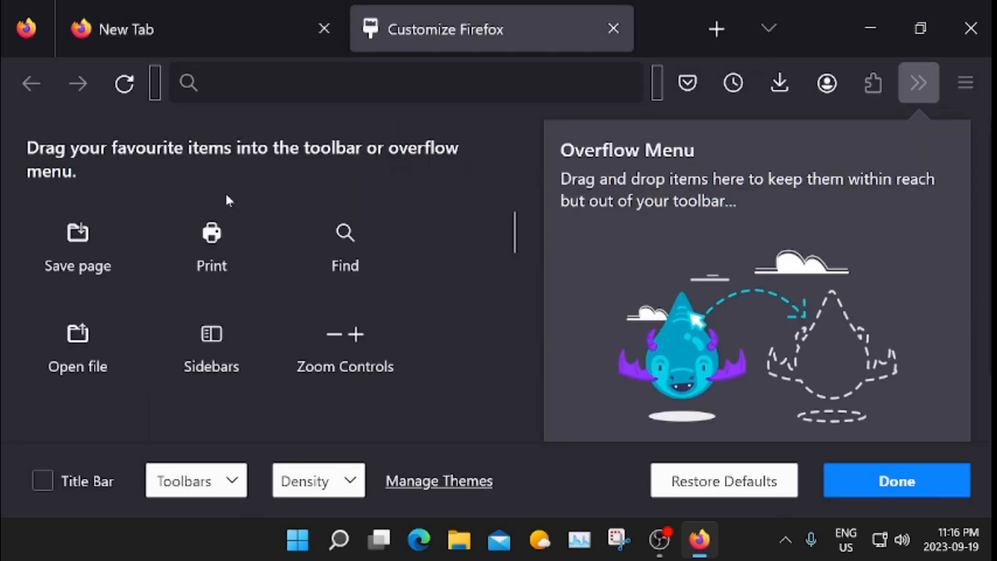
mouse_move(171, 289)
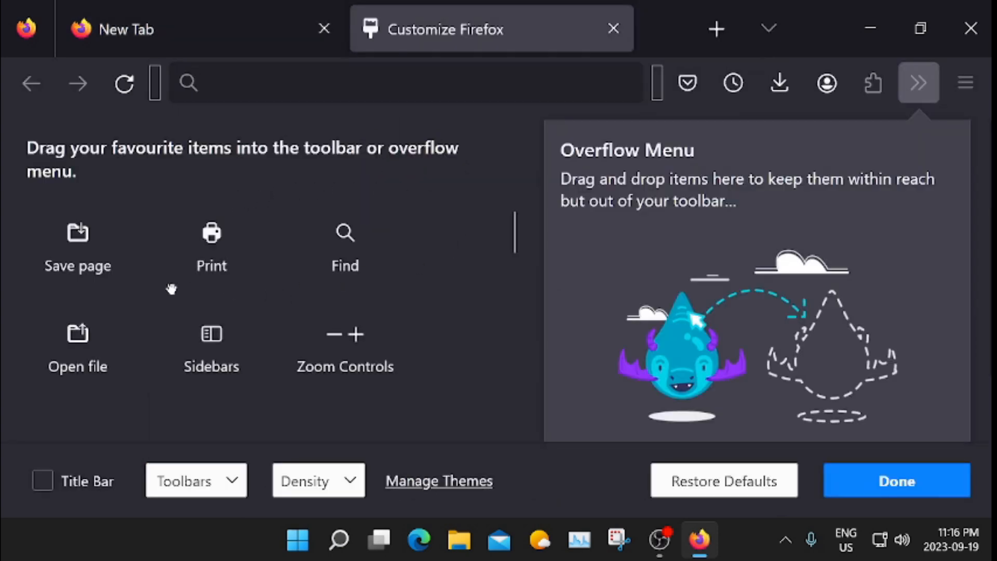
mouse_move(114, 172)
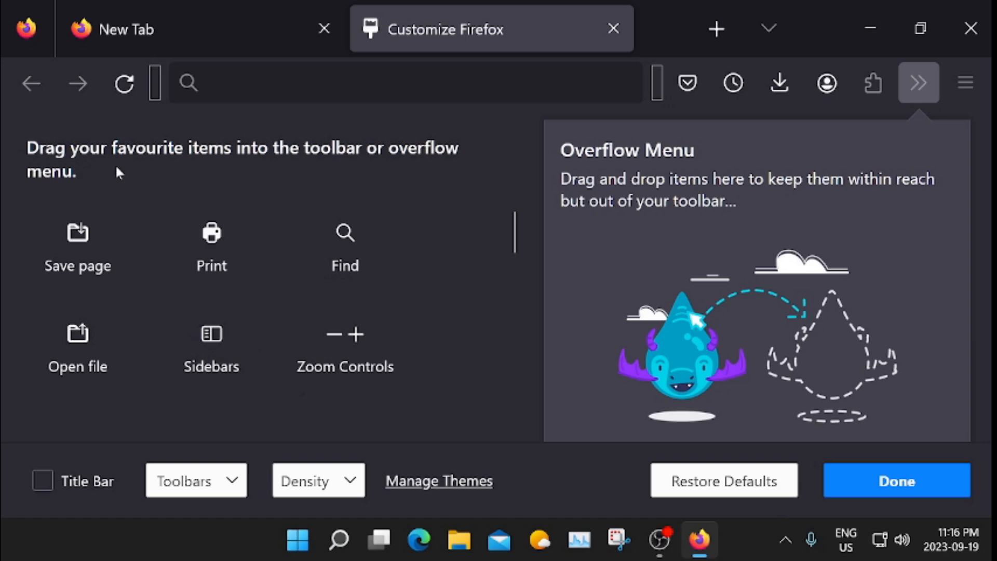
mouse_move(547, 263)
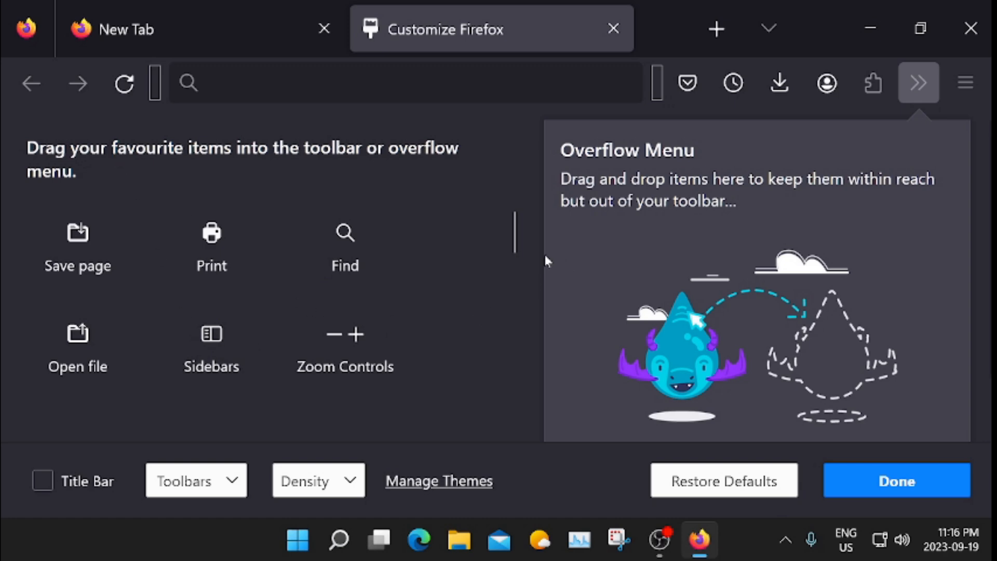
scroll(down, 3)
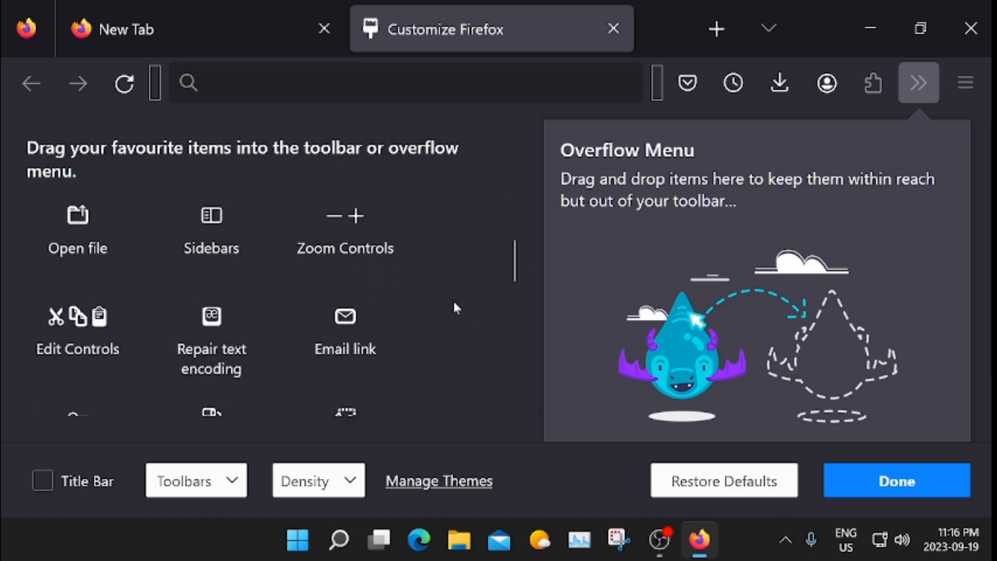
scroll(down, 3)
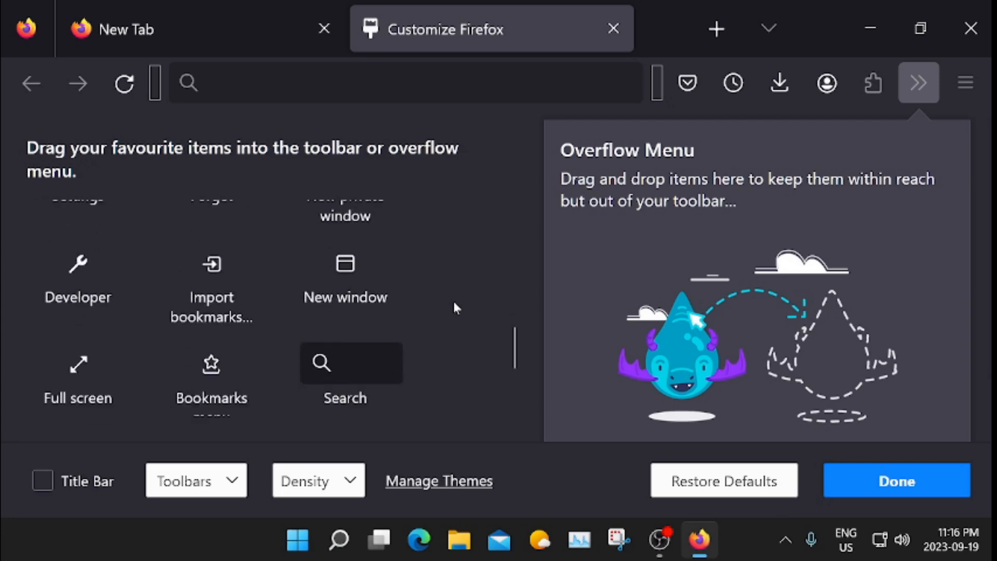
scroll(down, 3)
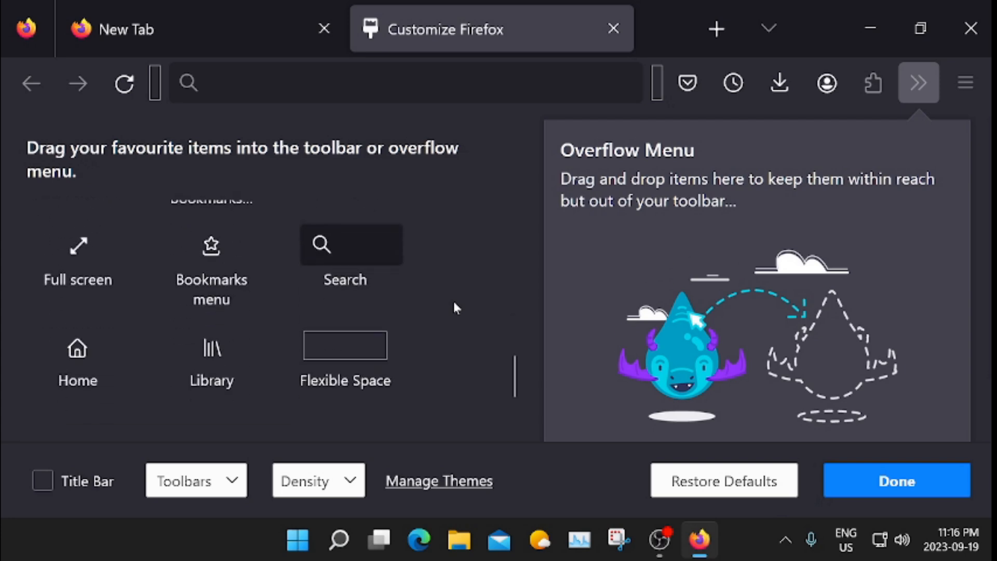
mouse_move(87, 350)
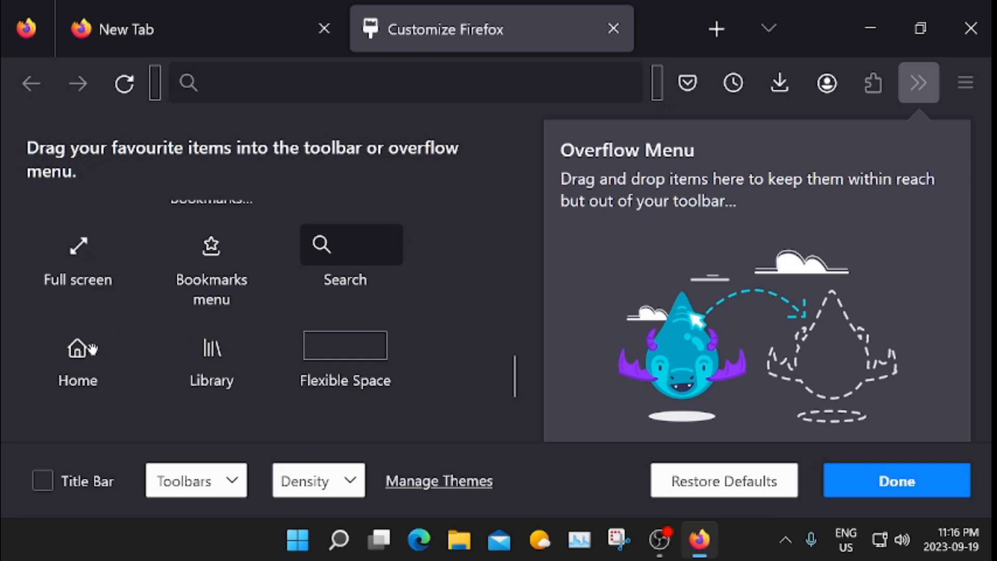
mouse_move(84, 366)
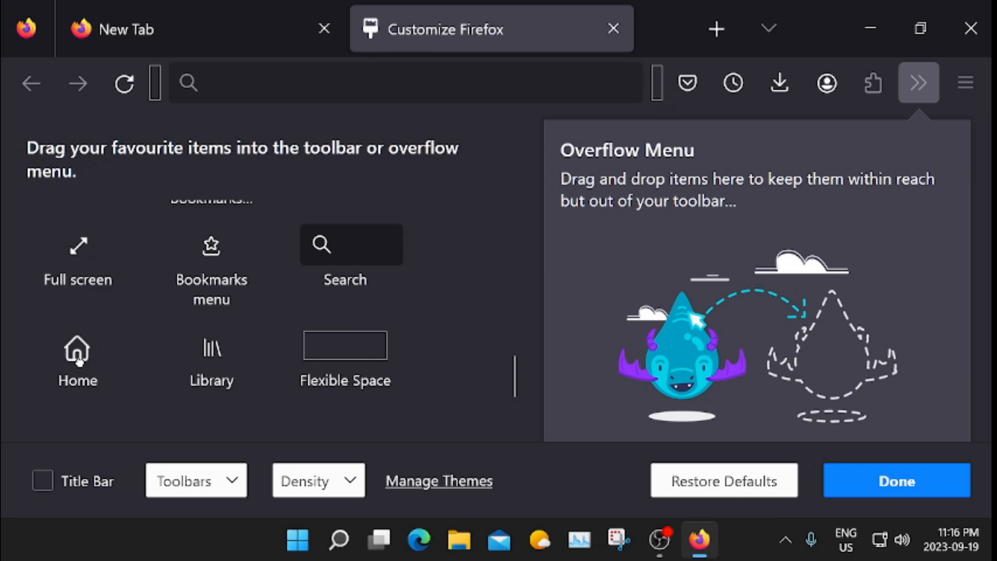
scroll(up, 3)
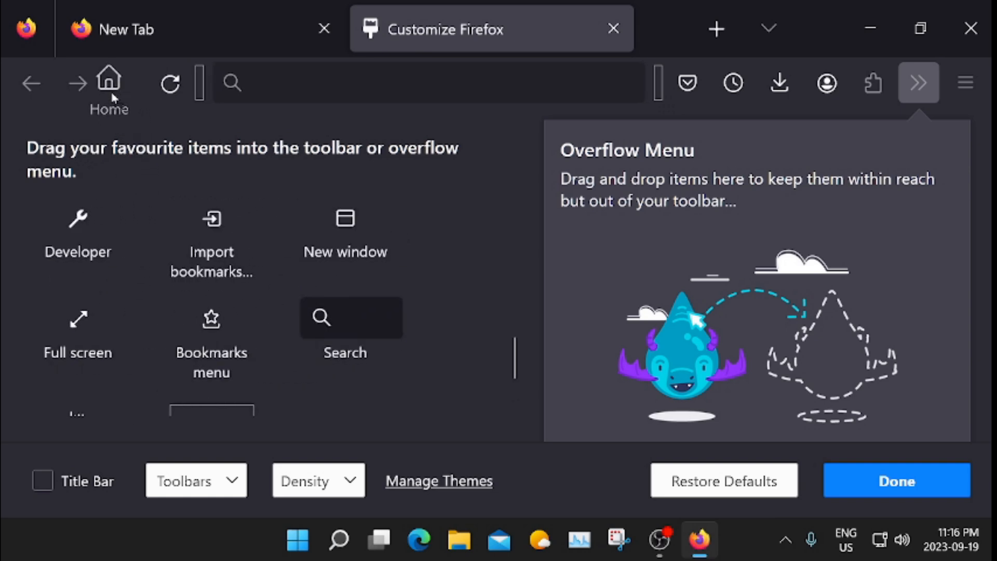
mouse_move(131, 358)
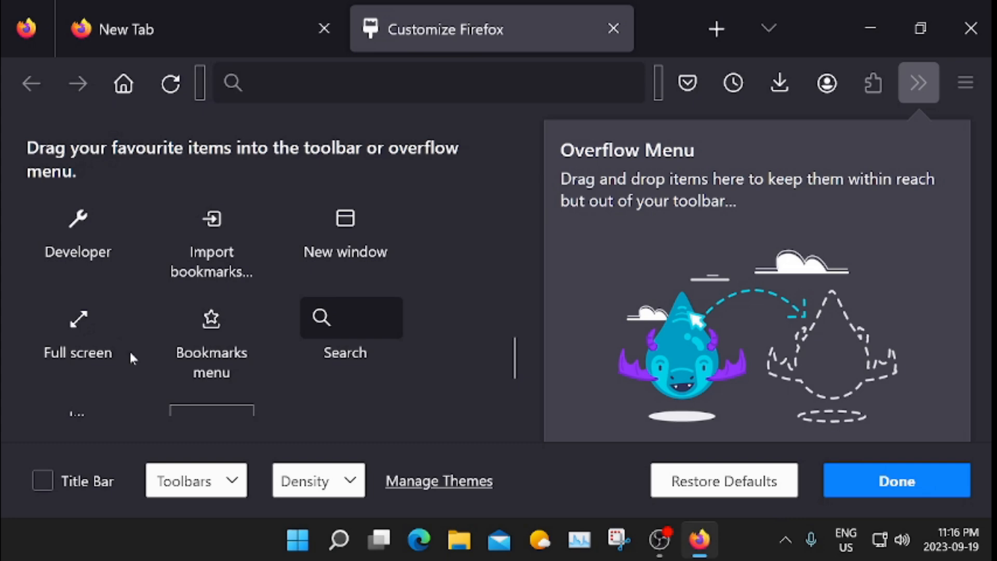
mouse_move(147, 355)
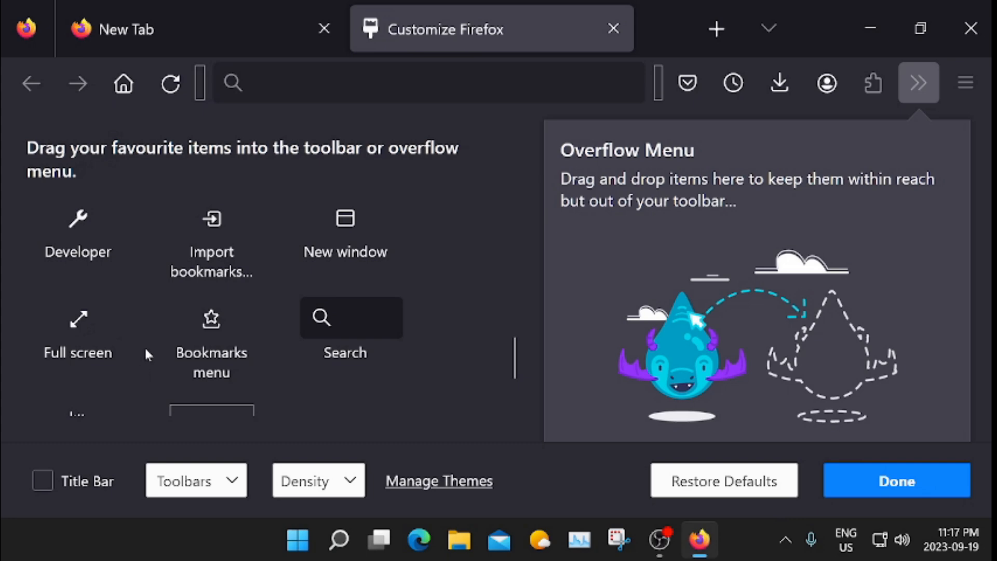
mouse_move(392, 212)
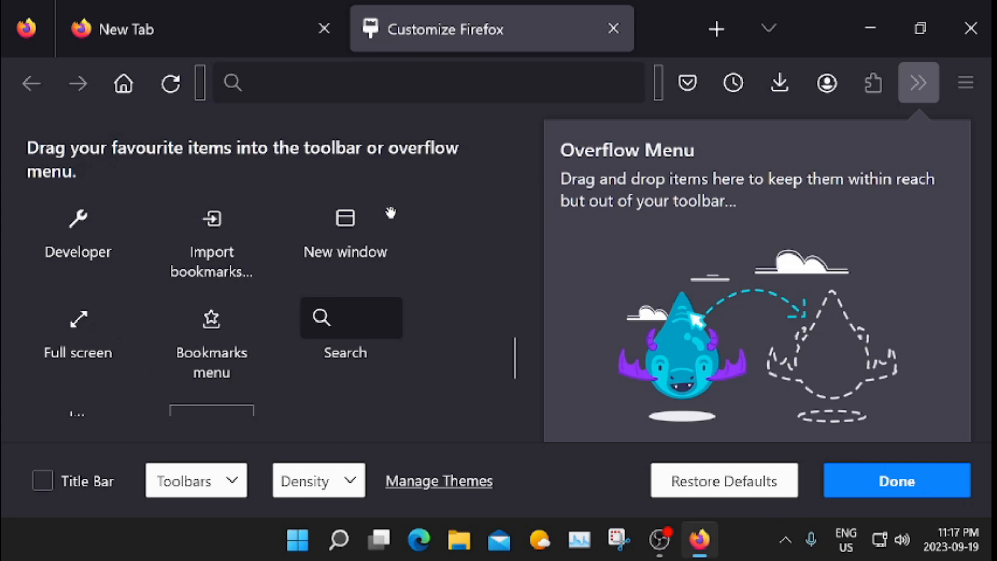
mouse_move(706, 93)
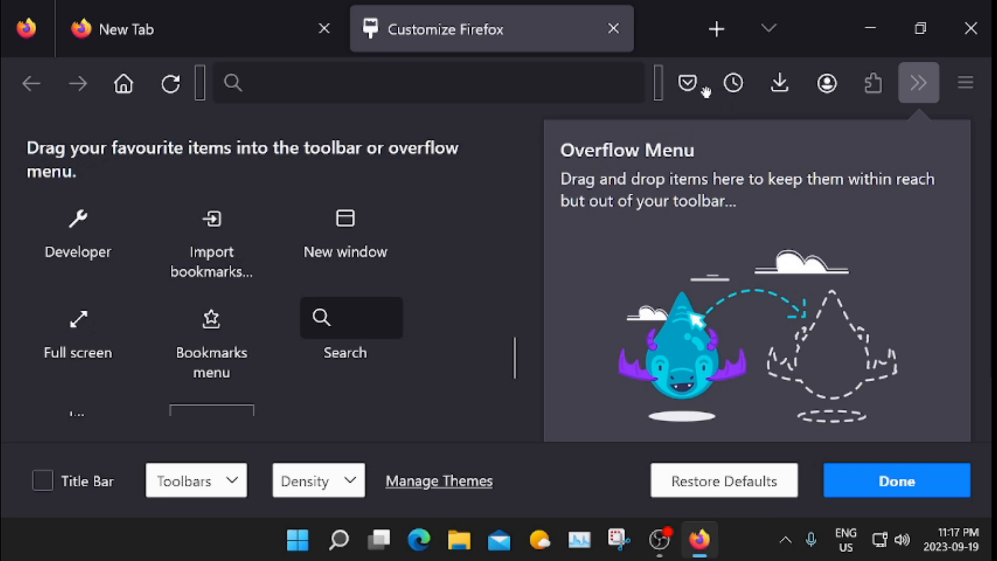
mouse_move(213, 337)
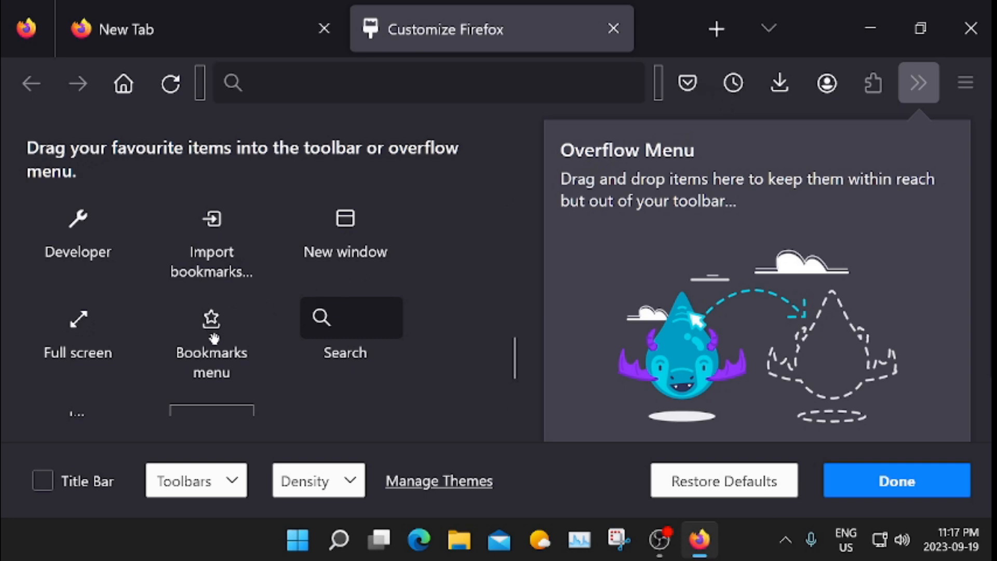
mouse_move(732, 83)
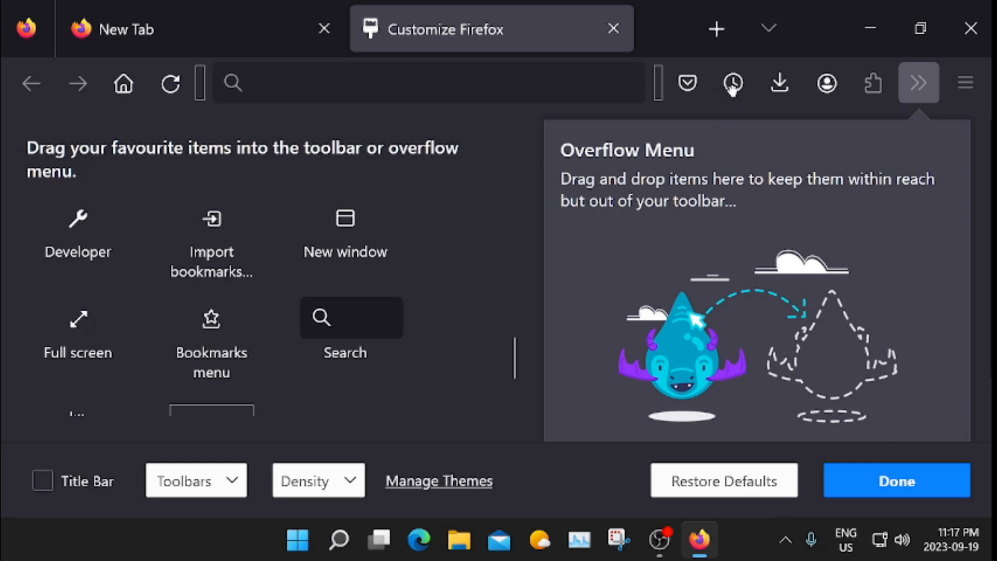
mouse_move(732, 83)
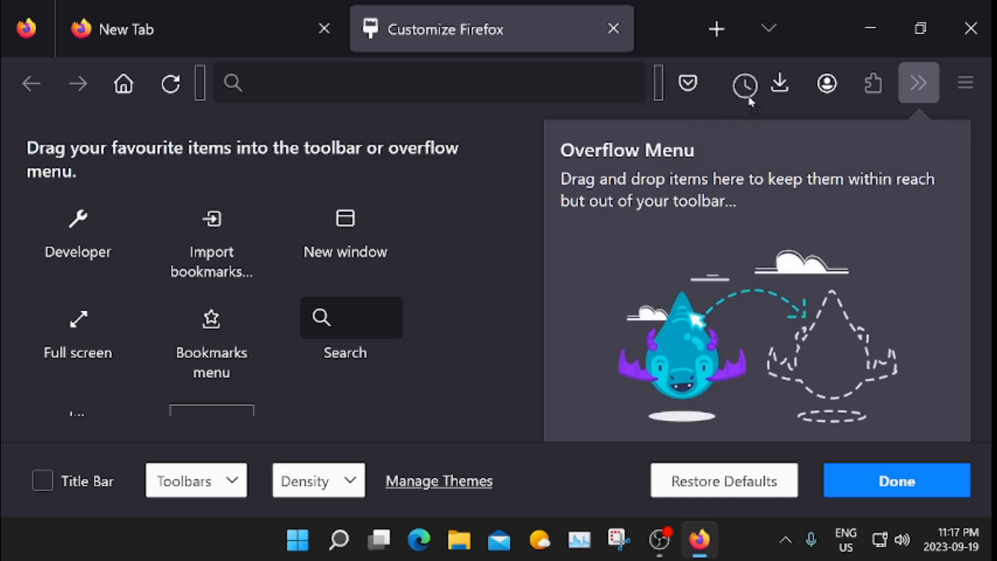
mouse_move(732, 105)
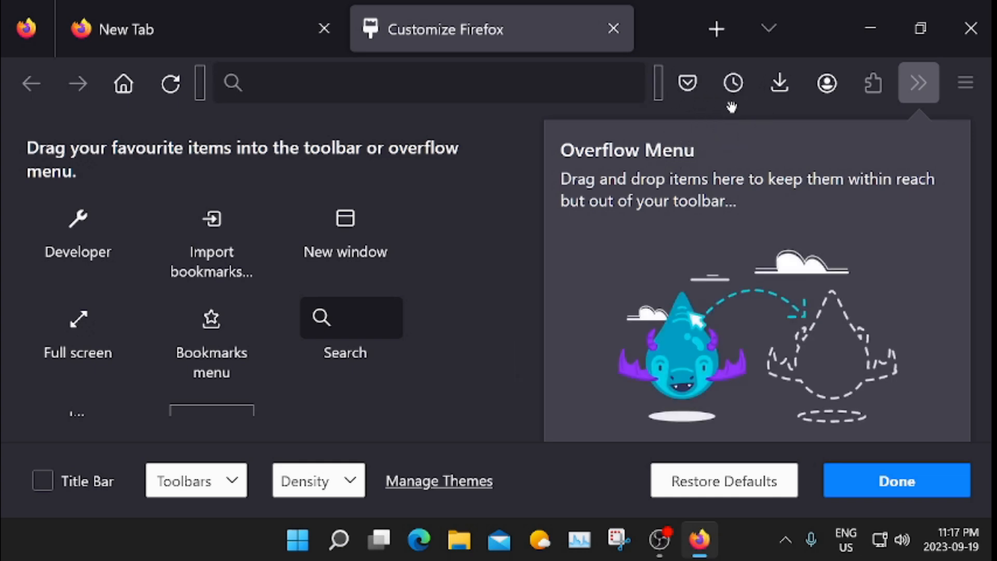
mouse_move(902, 83)
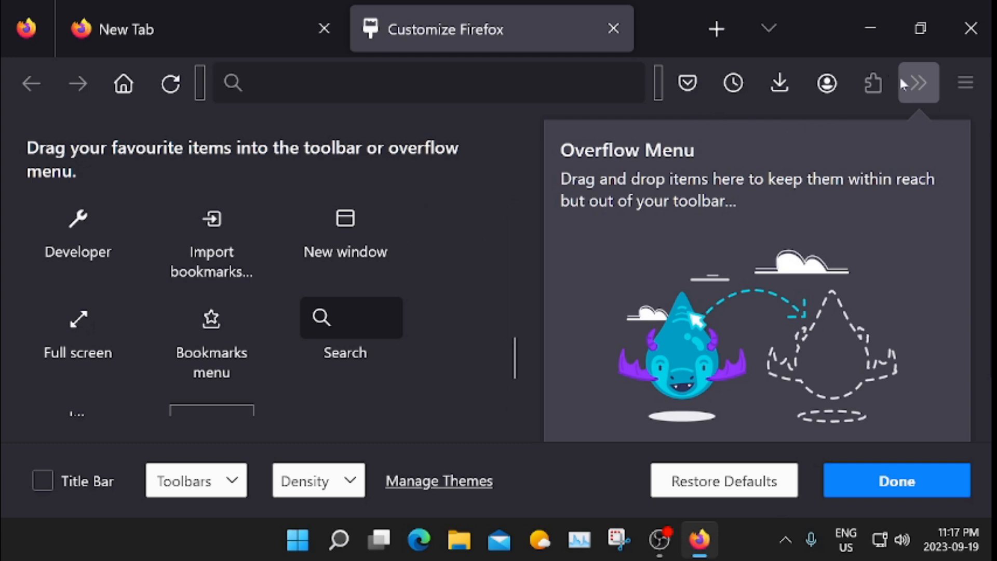
mouse_move(372, 298)
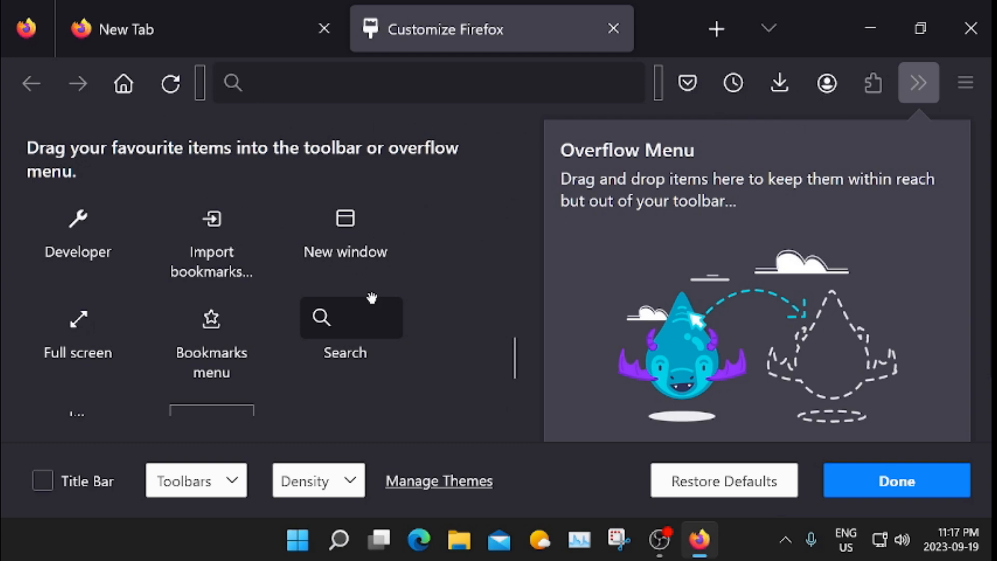
scroll(down, 3)
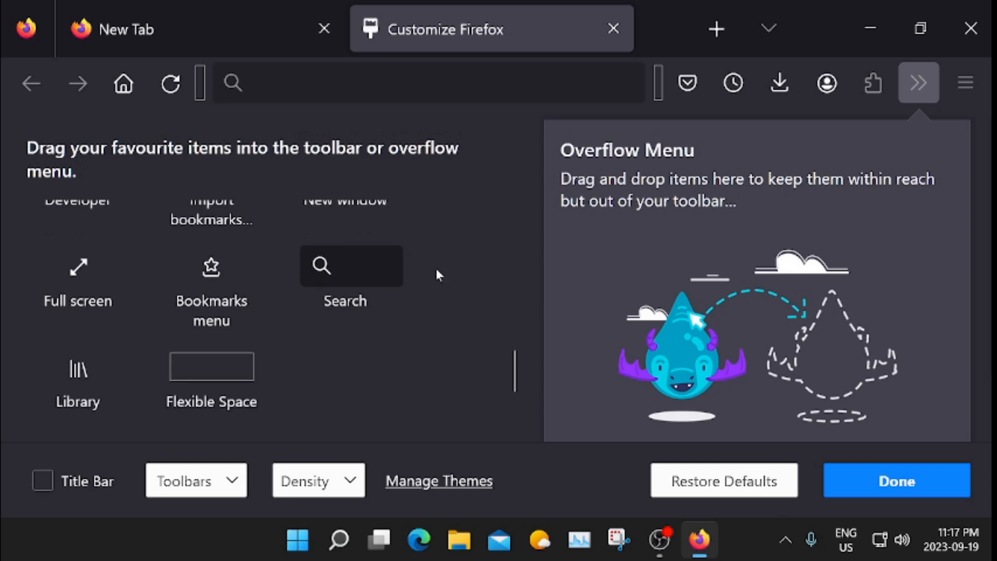
scroll(up, 3)
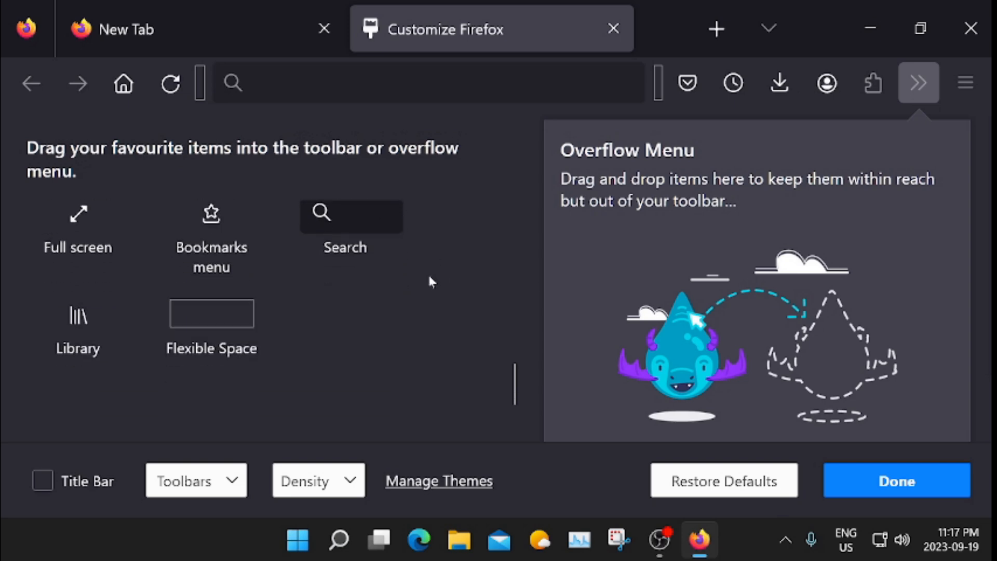
mouse_move(363, 336)
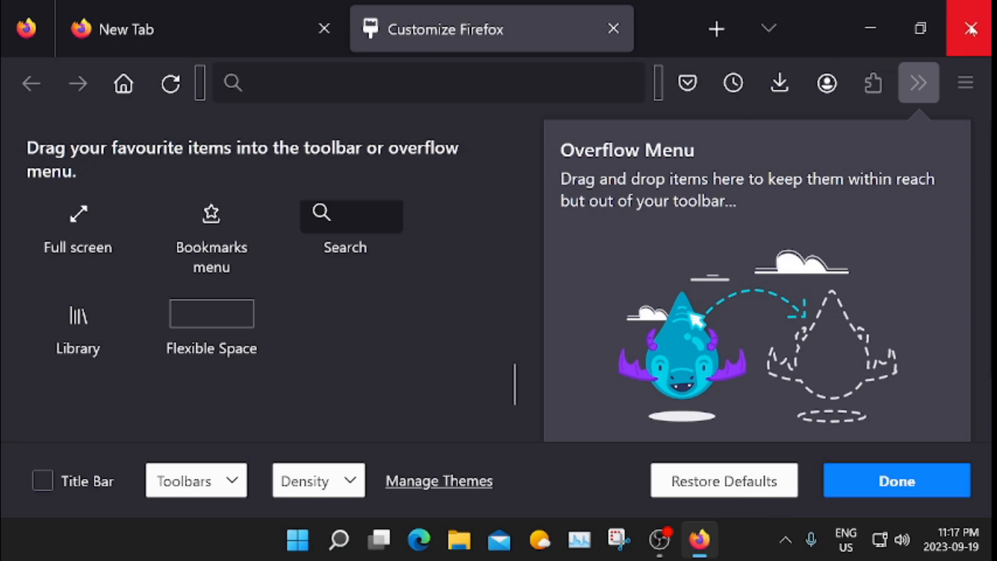
Close Firefox now that its Home button is on the toolbar.
click(970, 29)
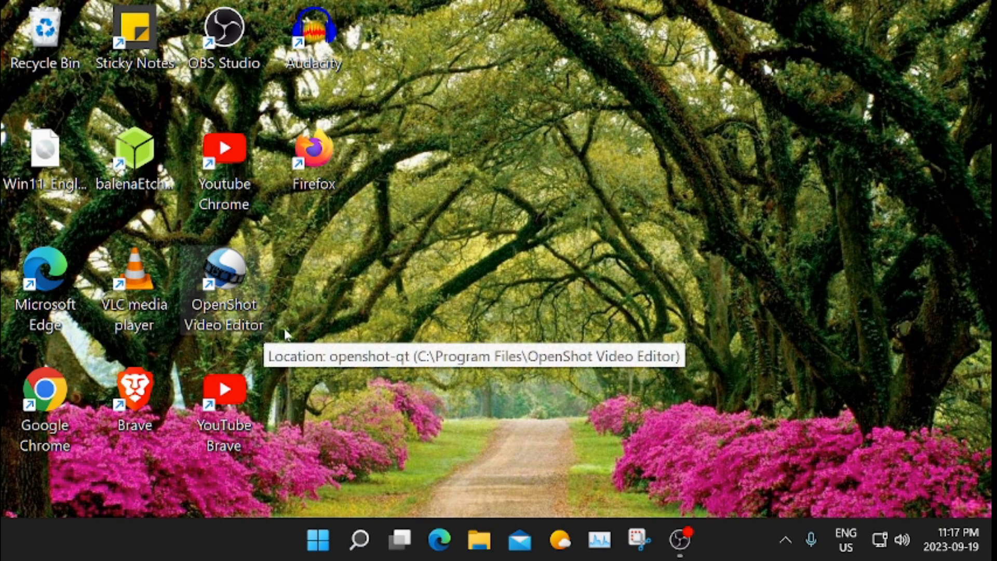
mouse_move(43, 273)
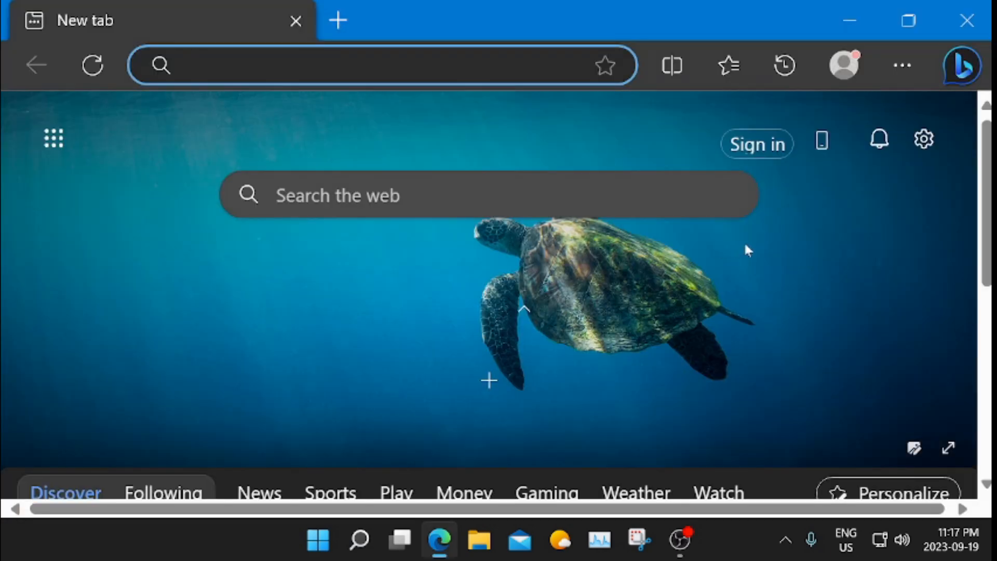
mouse_move(902, 64)
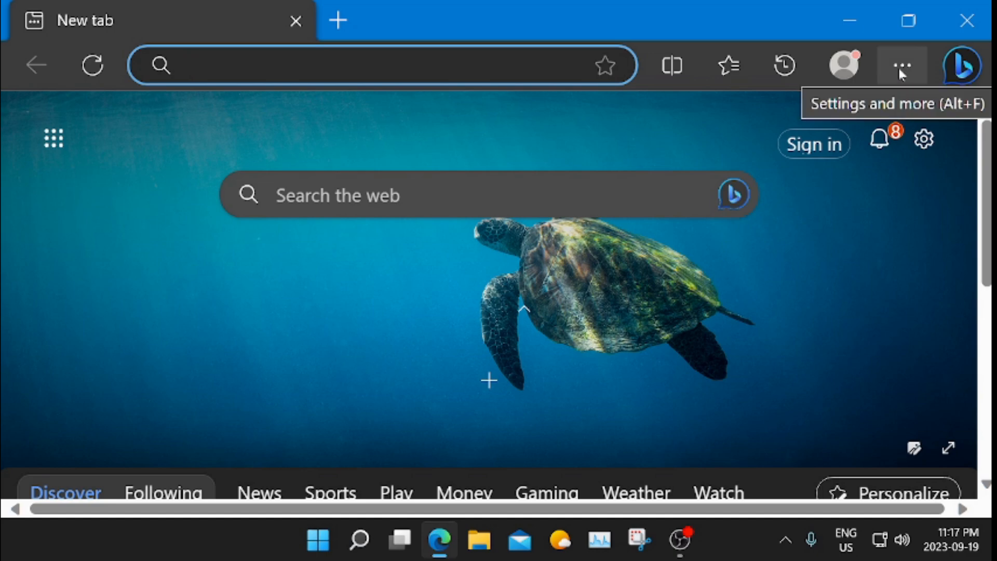
Open Microsoft Edge's Settings page from the Settings and more menu.
click(902, 65)
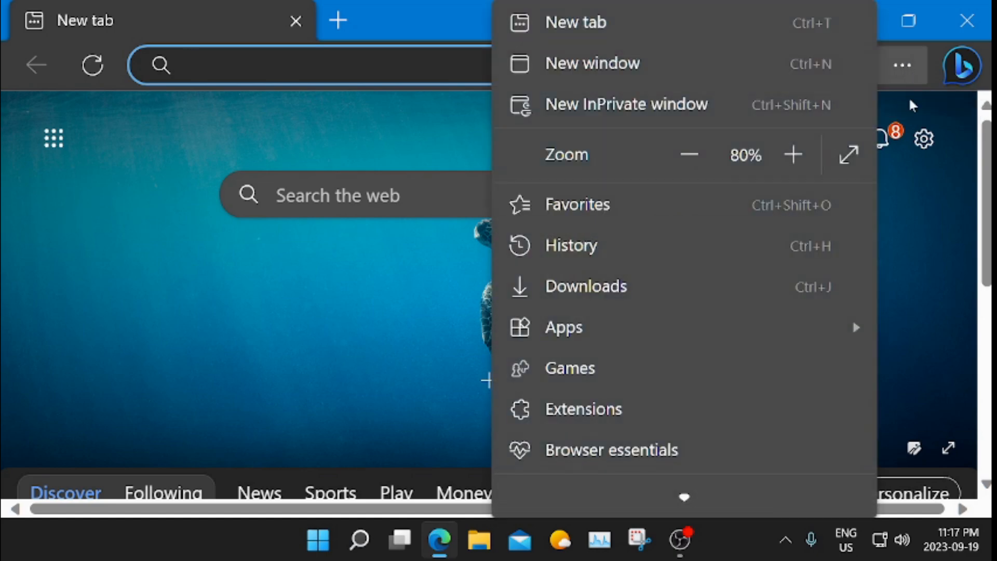
scroll(down, 3)
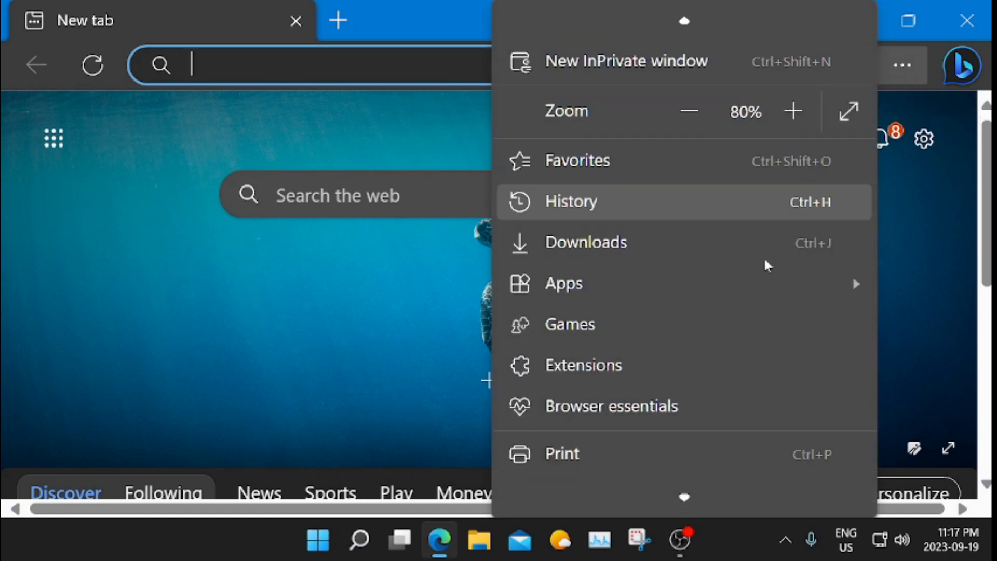
scroll(down, 3)
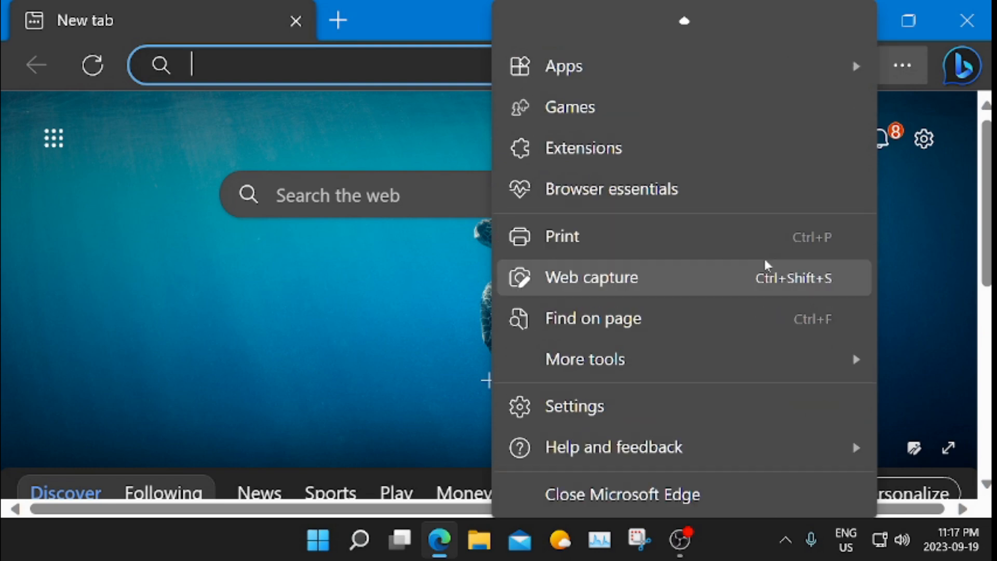
mouse_move(578, 406)
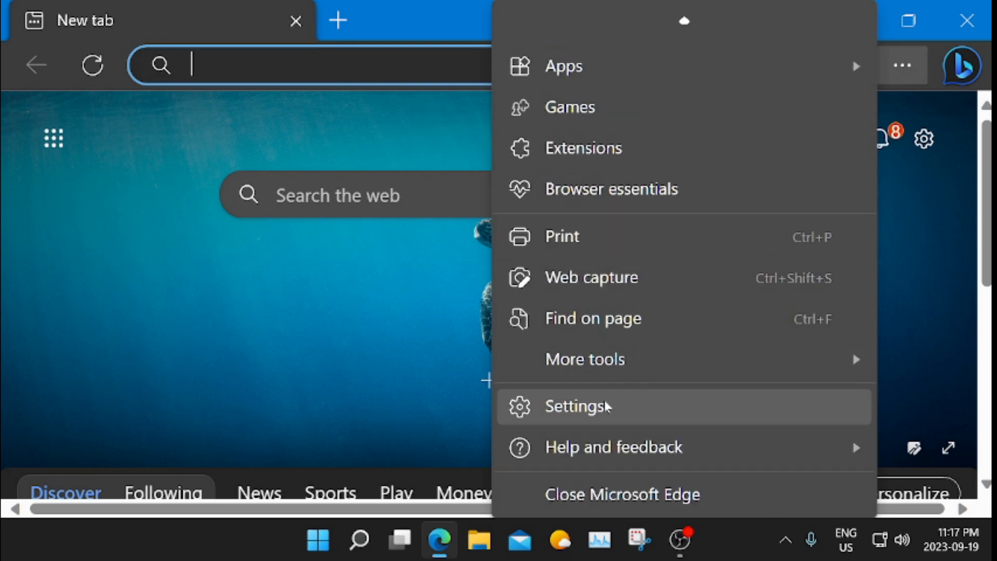
click(576, 406)
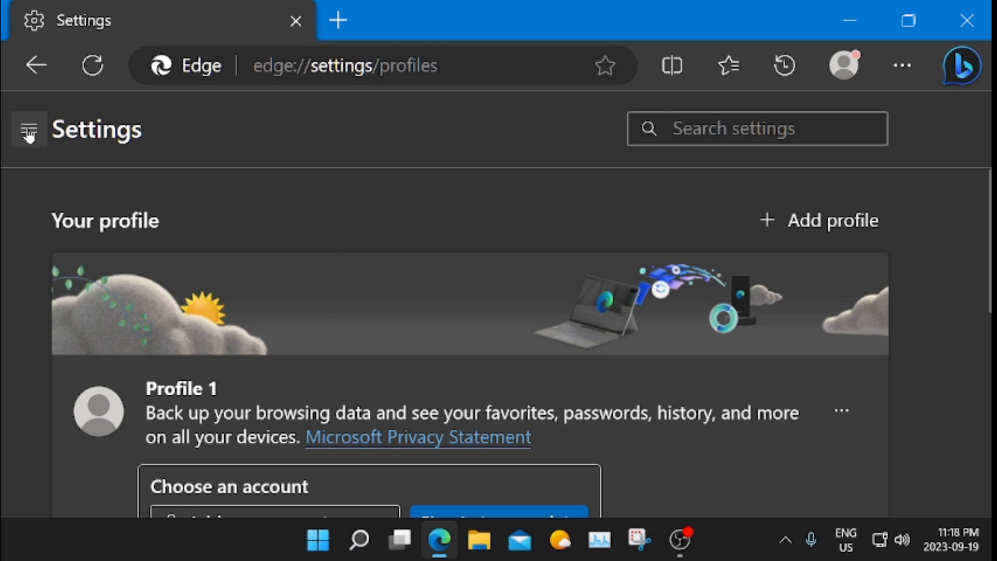
Go to Edge's Appearance settings and reach 'Select which buttons to show on the toolbar' with the Home button option.
click(28, 128)
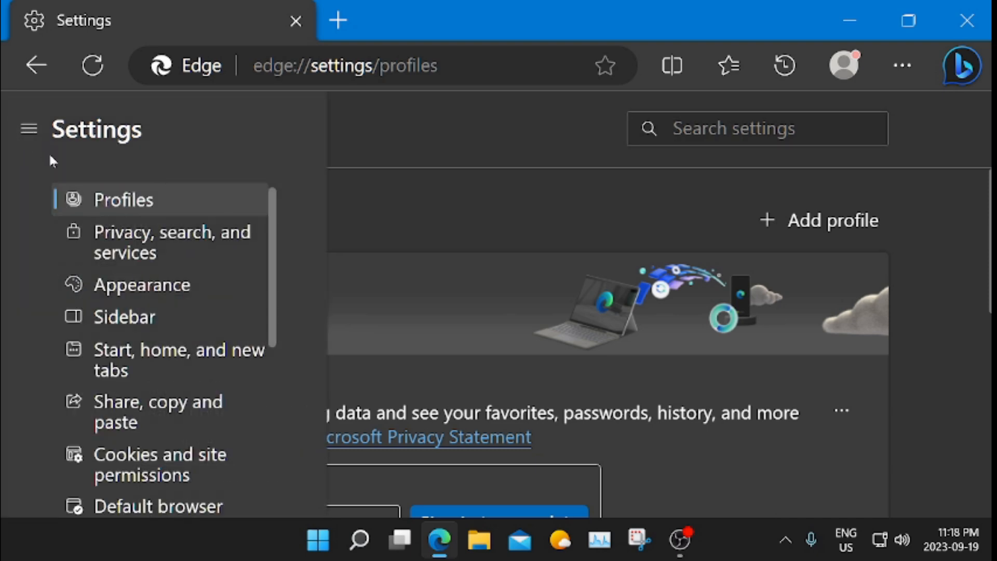
mouse_move(143, 285)
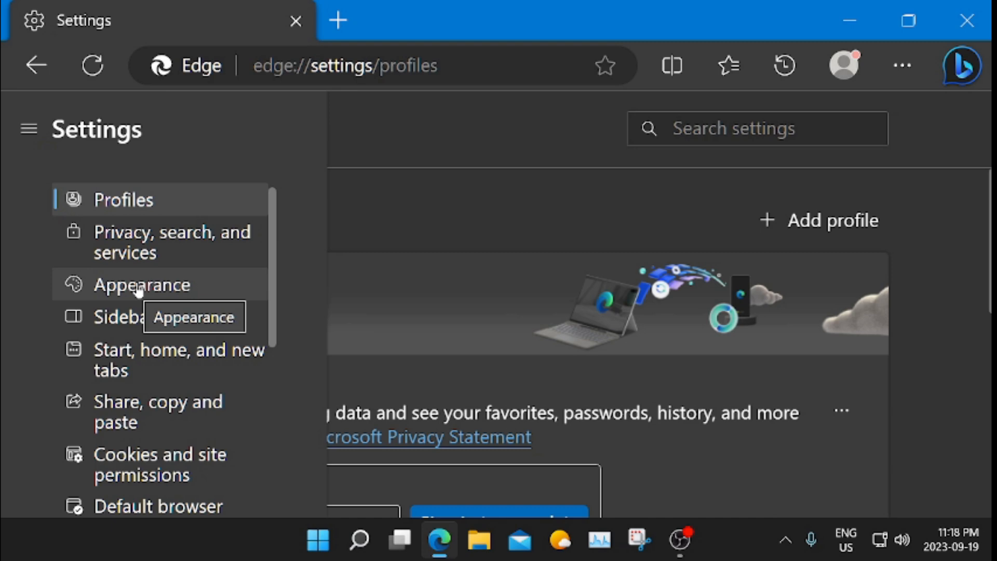
click(141, 285)
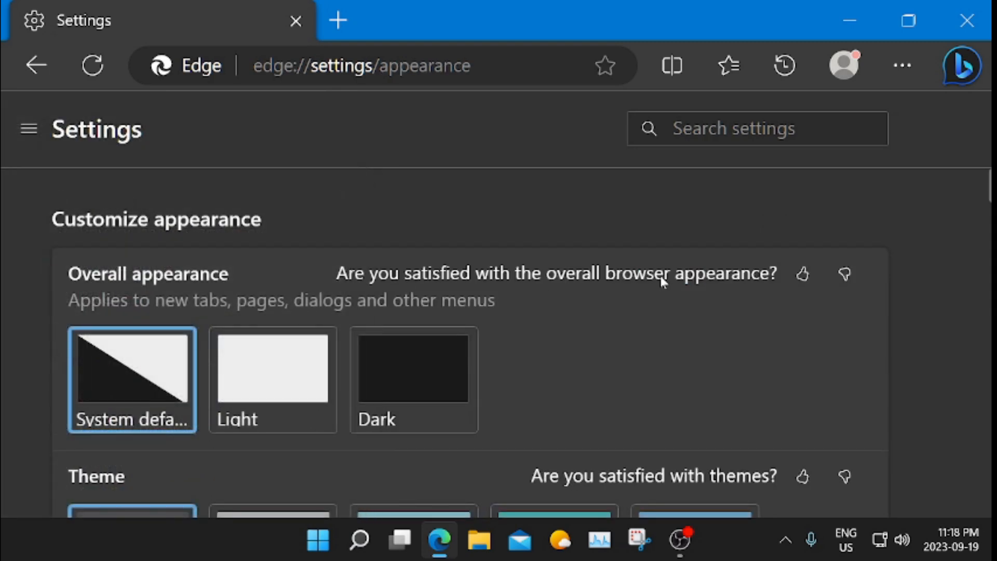
scroll(down, 3)
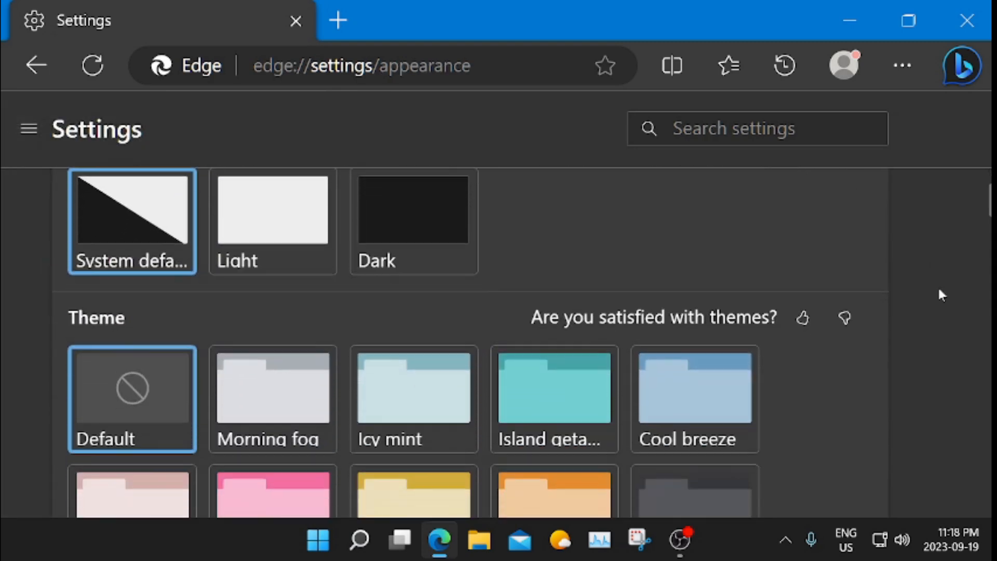
scroll(down, 3)
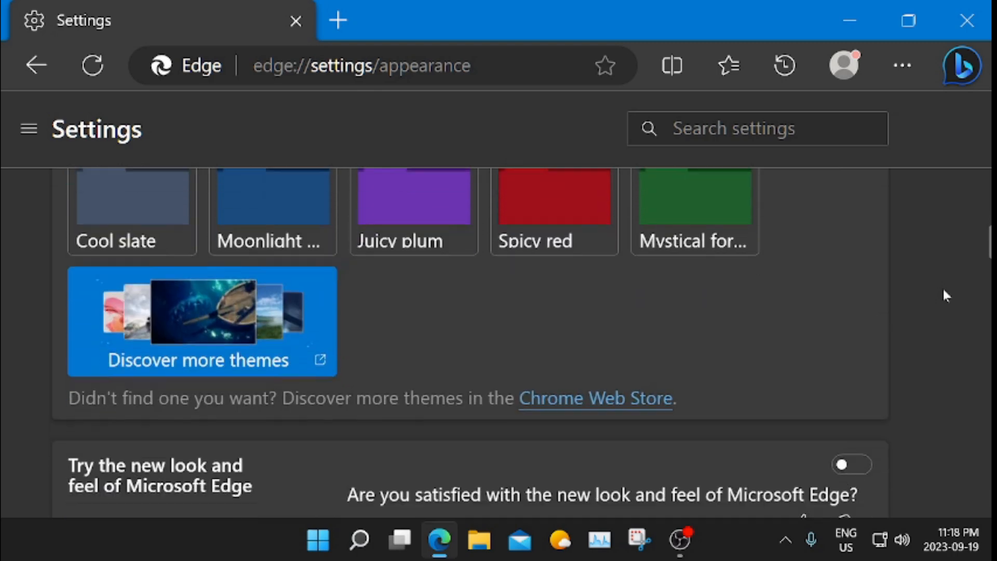
scroll(down, 3)
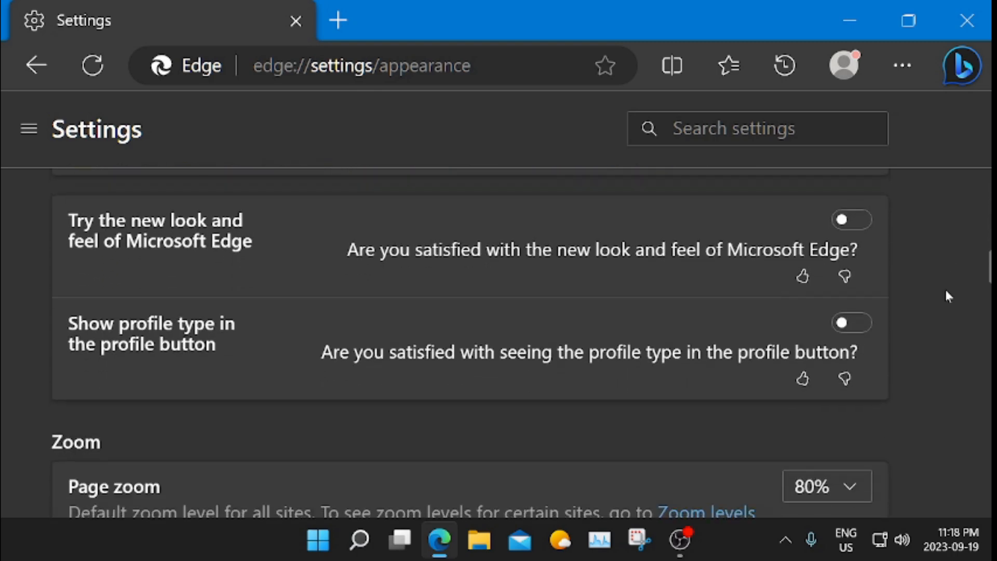
scroll(down, 3)
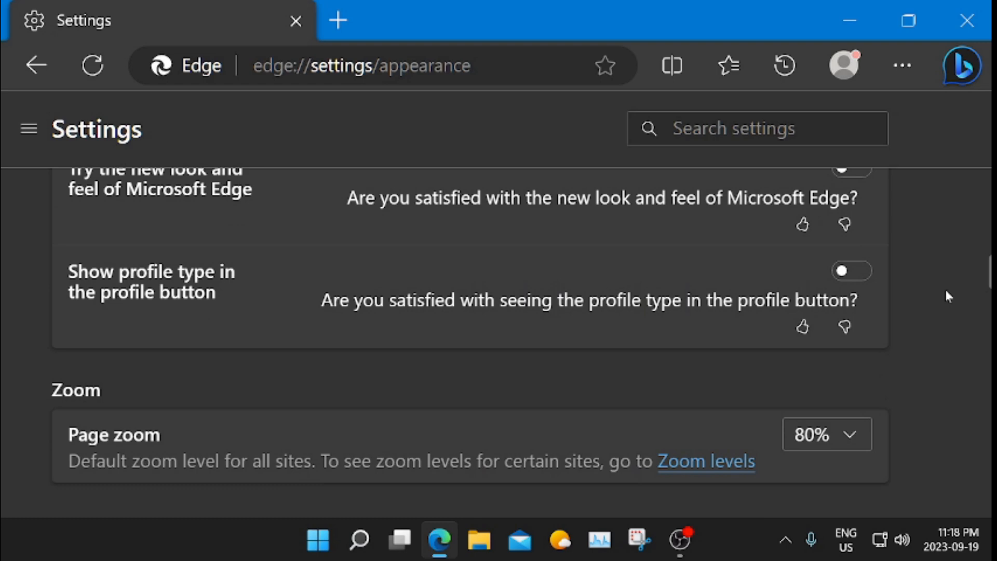
scroll(down, 3)
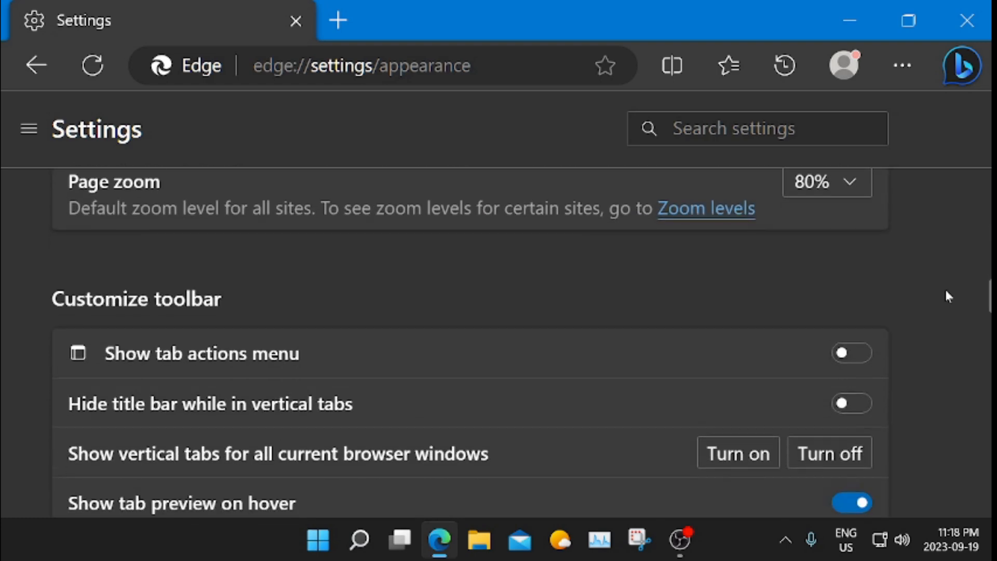
scroll(down, 3)
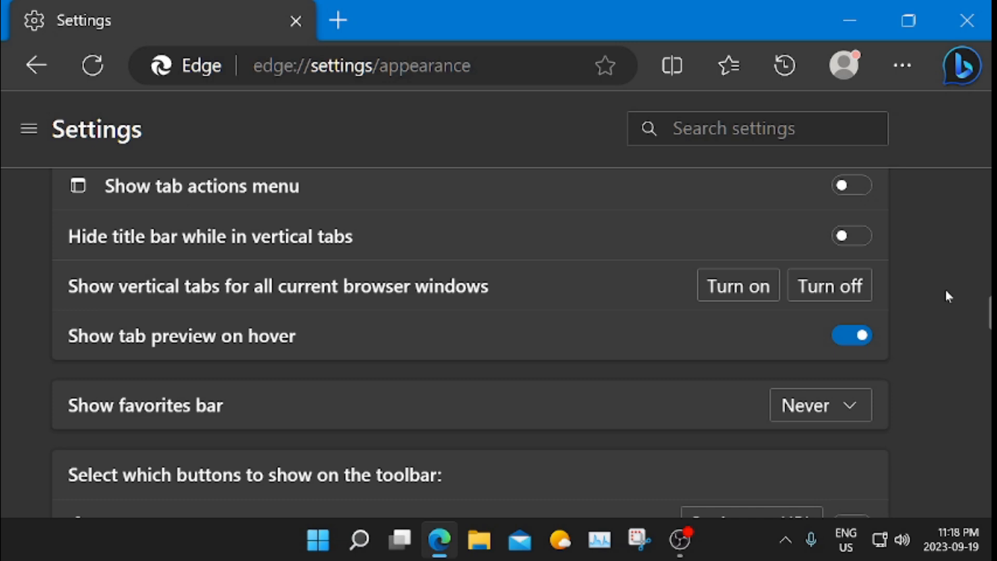
scroll(down, 3)
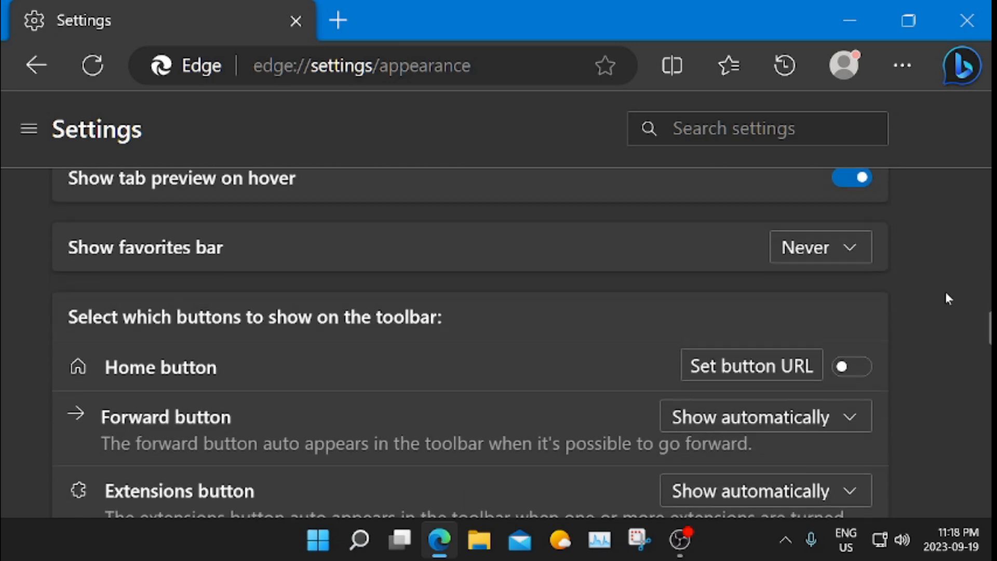
scroll(down, 3)
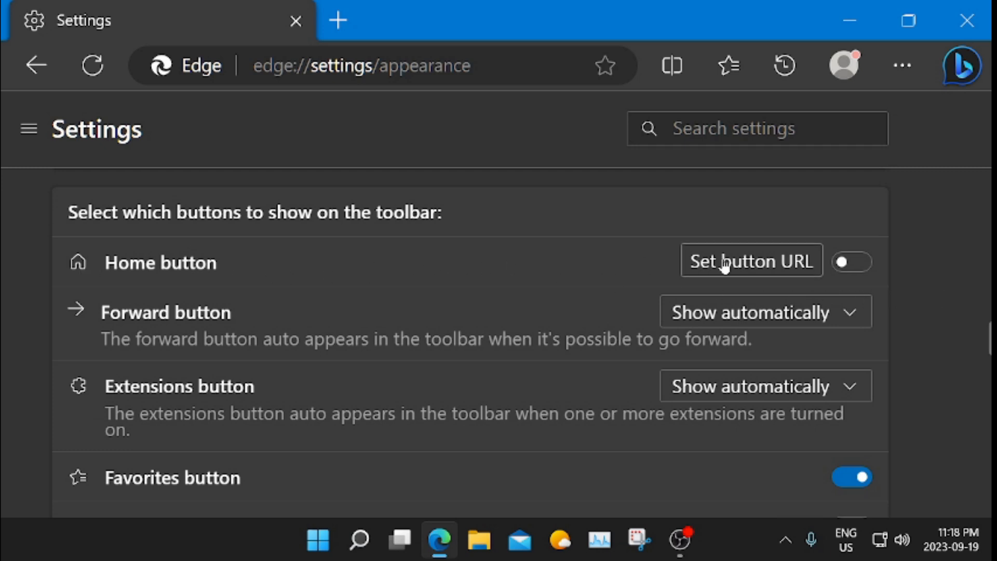
mouse_move(862, 264)
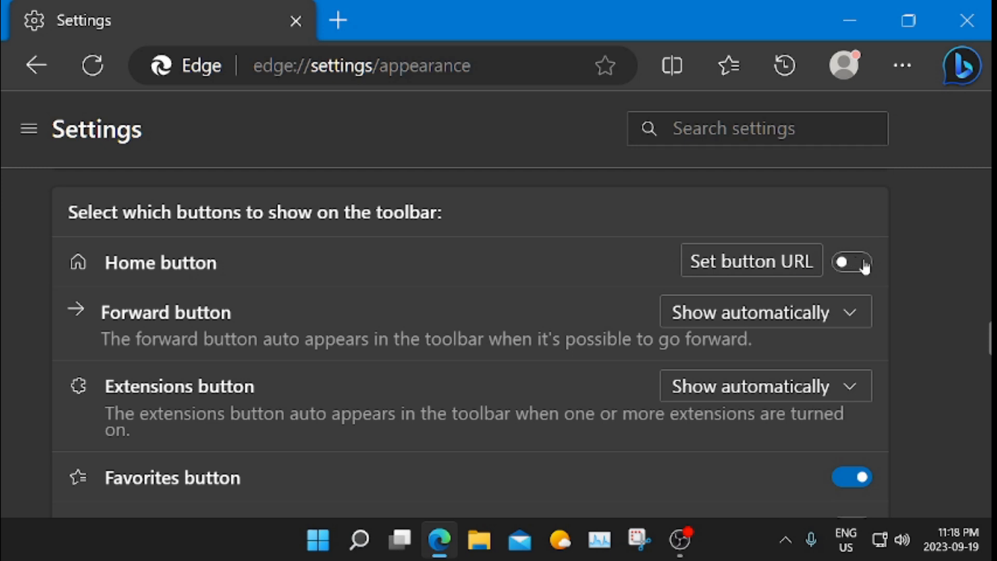
click(851, 262)
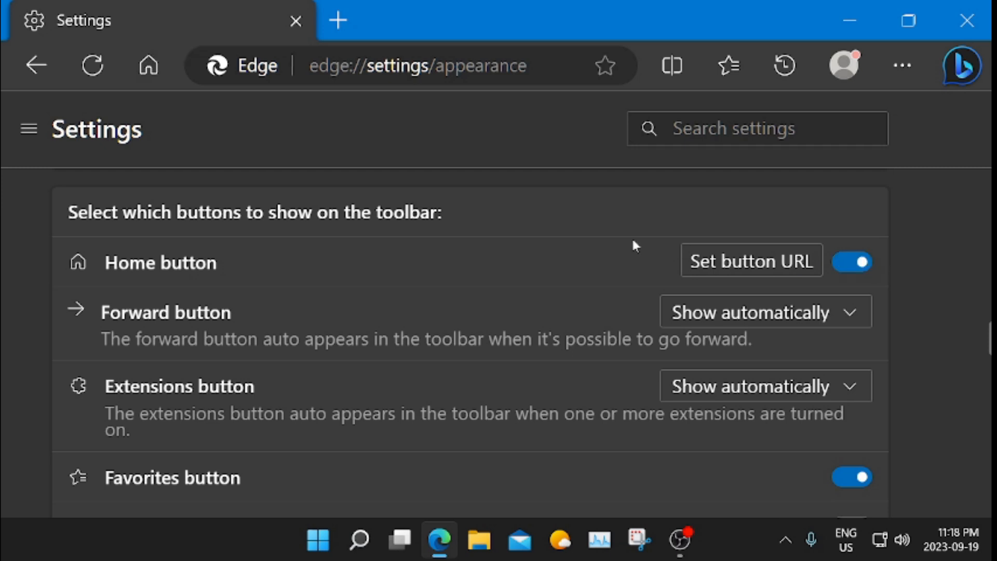
mouse_move(623, 249)
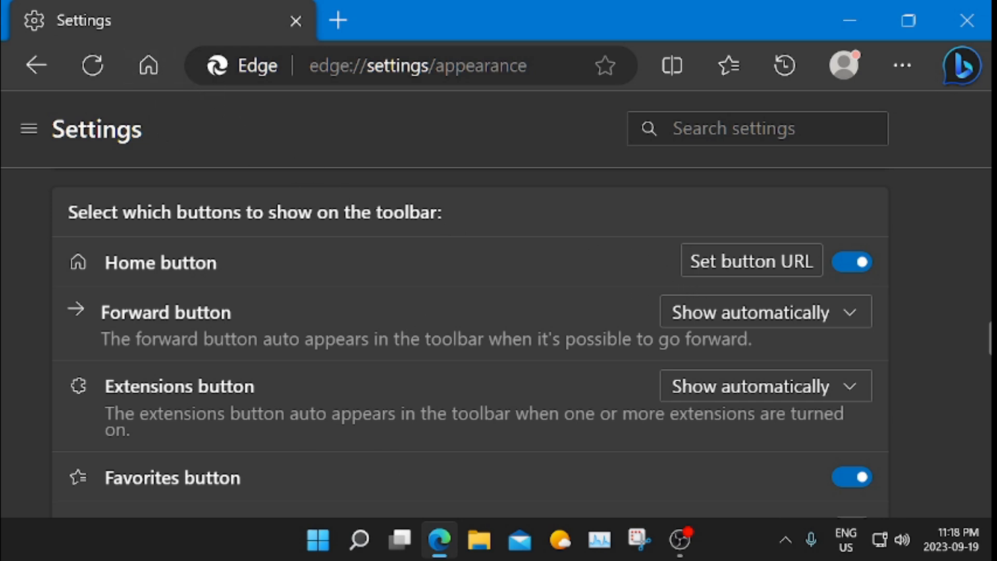
mouse_move(972, 372)
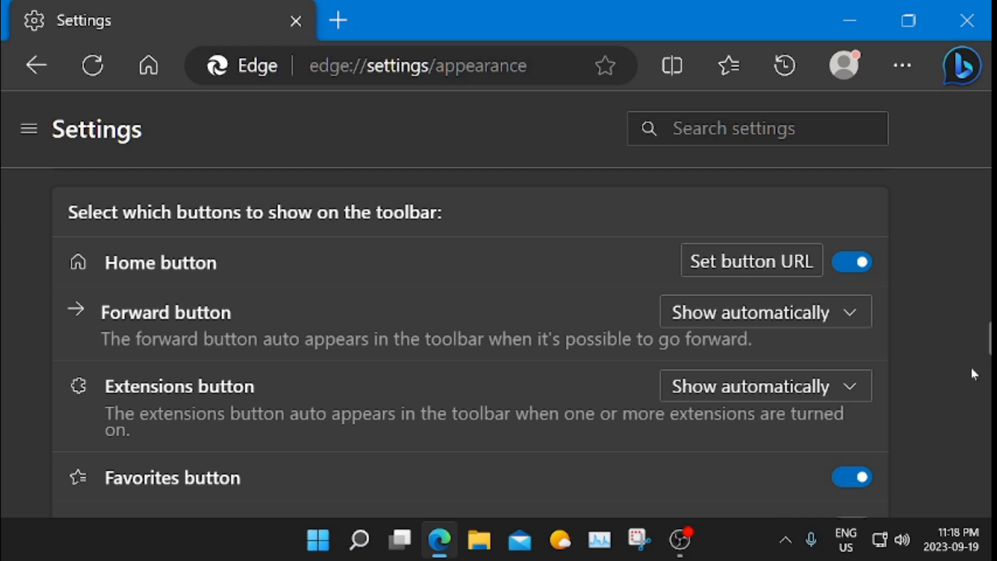
mouse_move(970, 364)
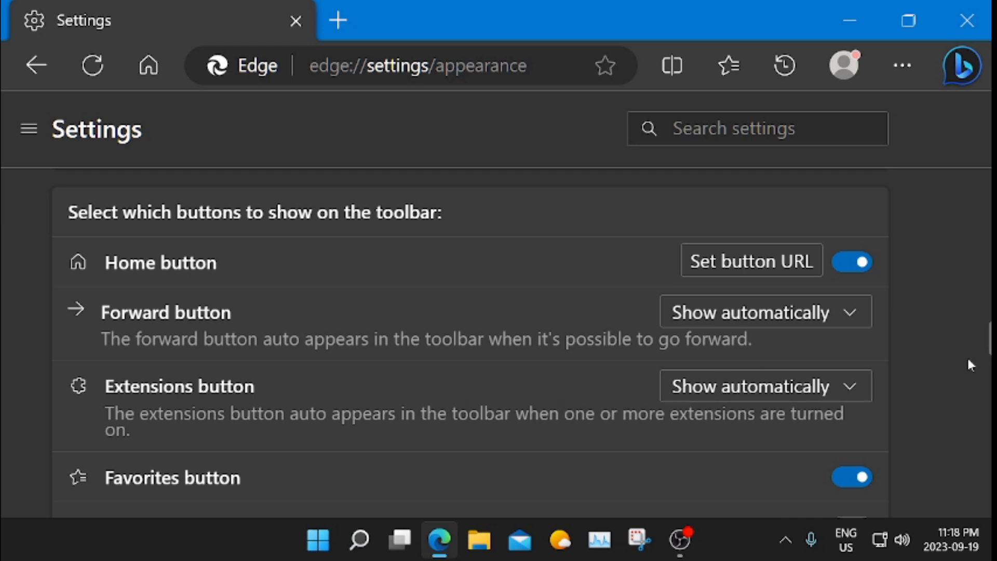
mouse_move(408, 383)
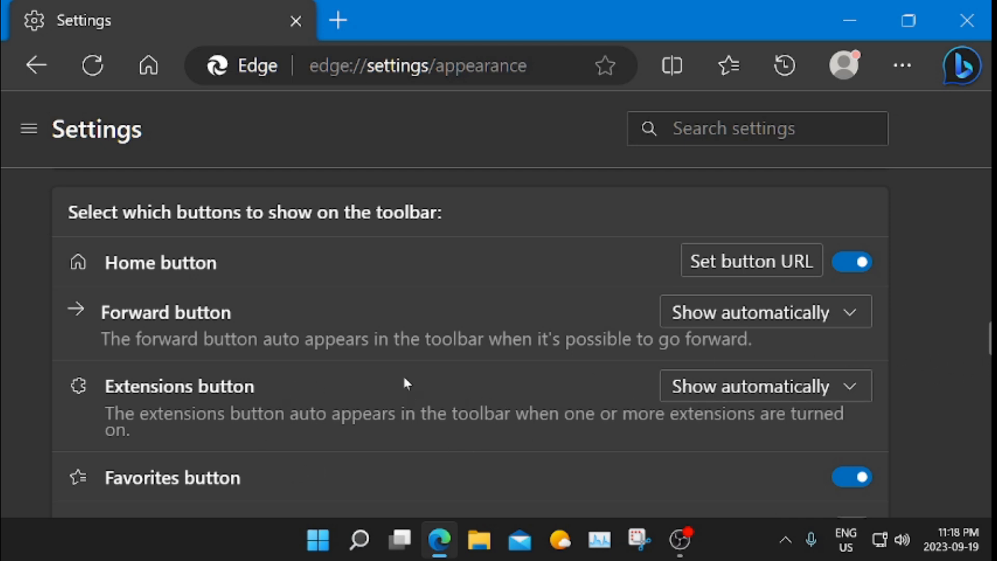
mouse_move(962, 370)
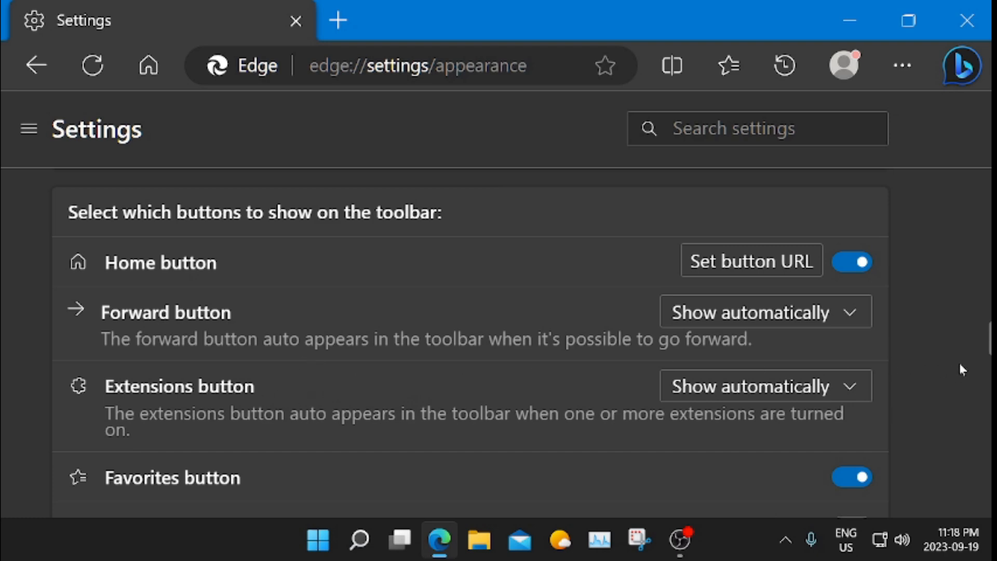
scroll(down, 3)
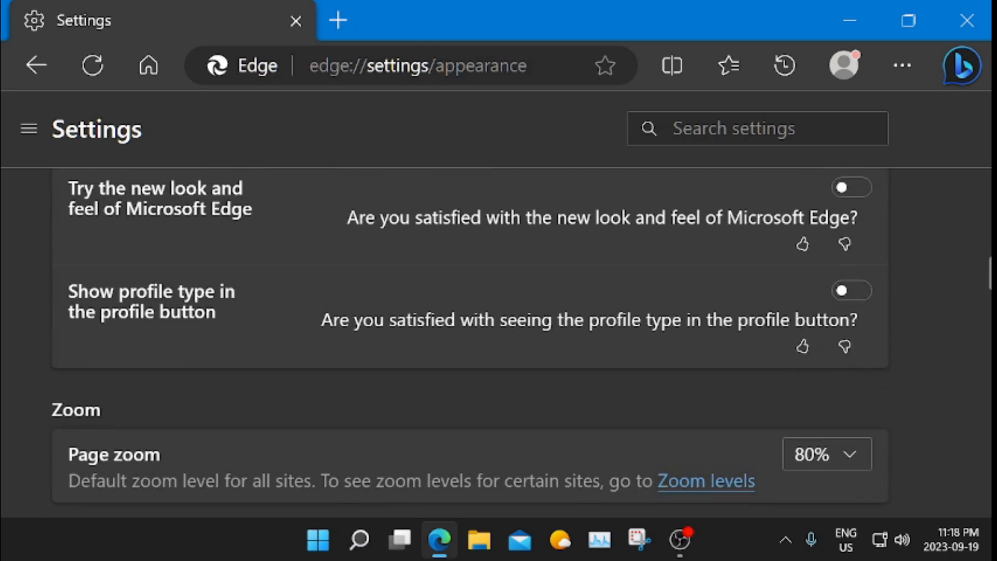
scroll(up, 3)
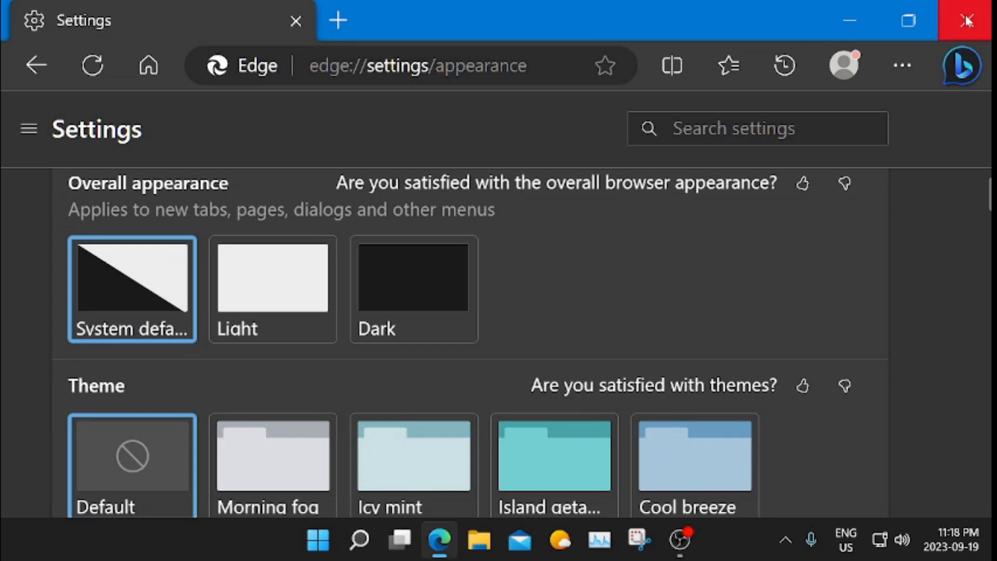
Close Edge, launch Google Chrome and bring up its main menu listing Settings.
click(966, 19)
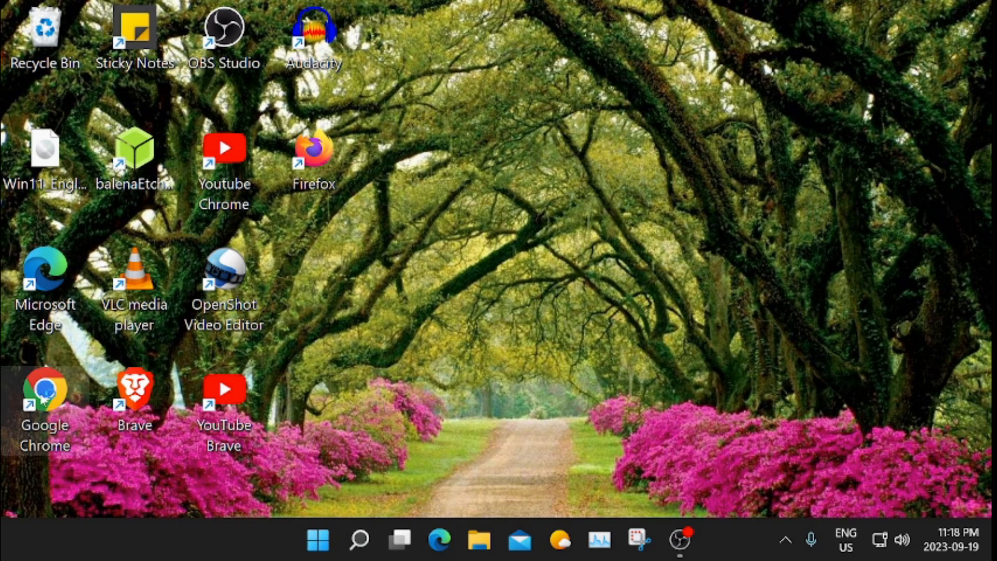
double_click(44, 393)
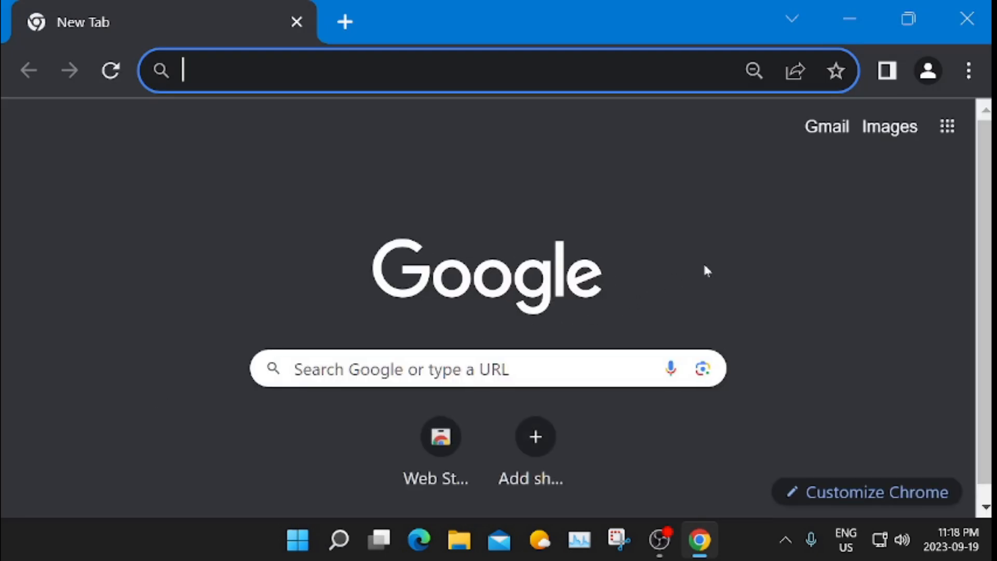
mouse_move(968, 70)
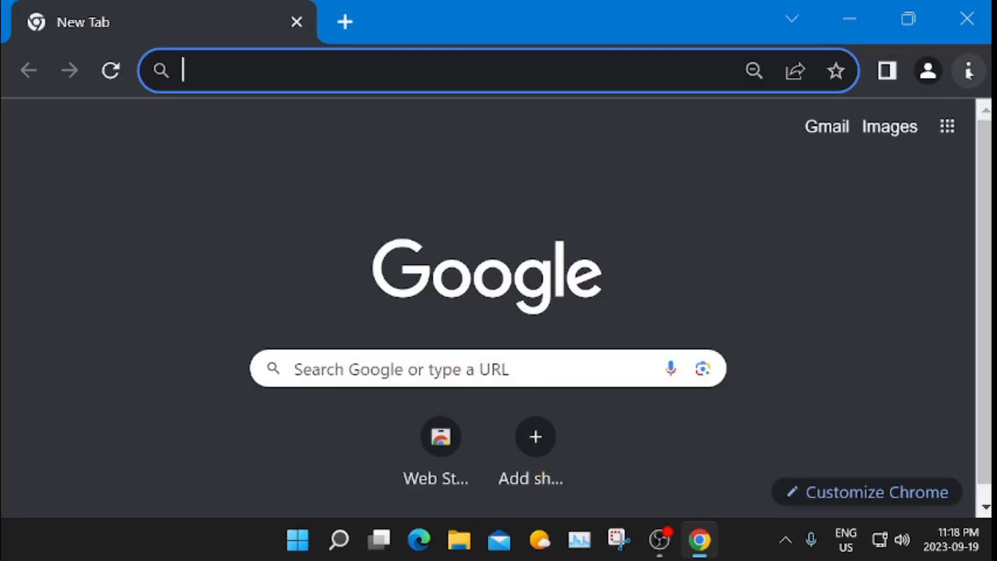
mouse_move(967, 71)
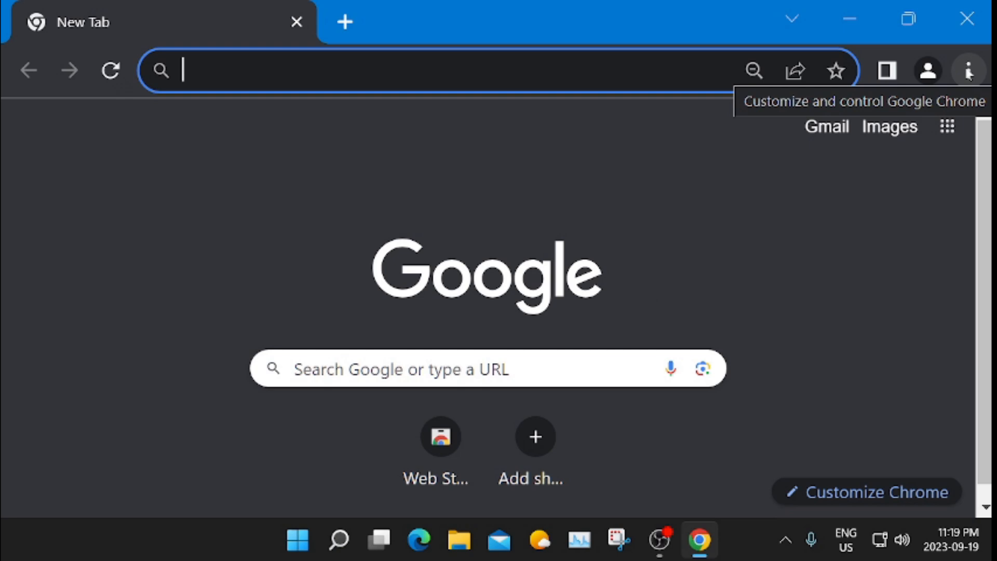
click(967, 71)
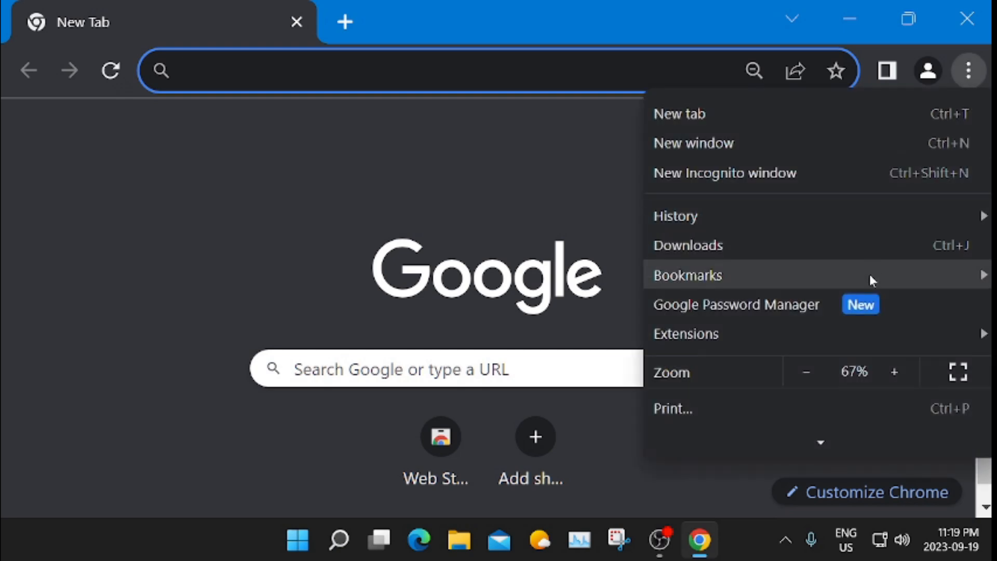
scroll(down, 3)
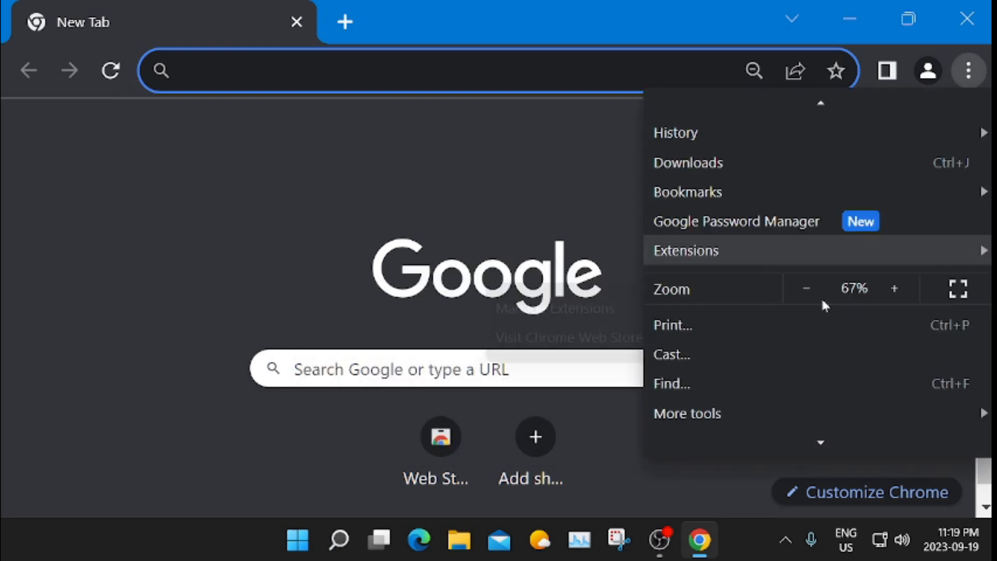
scroll(down, 3)
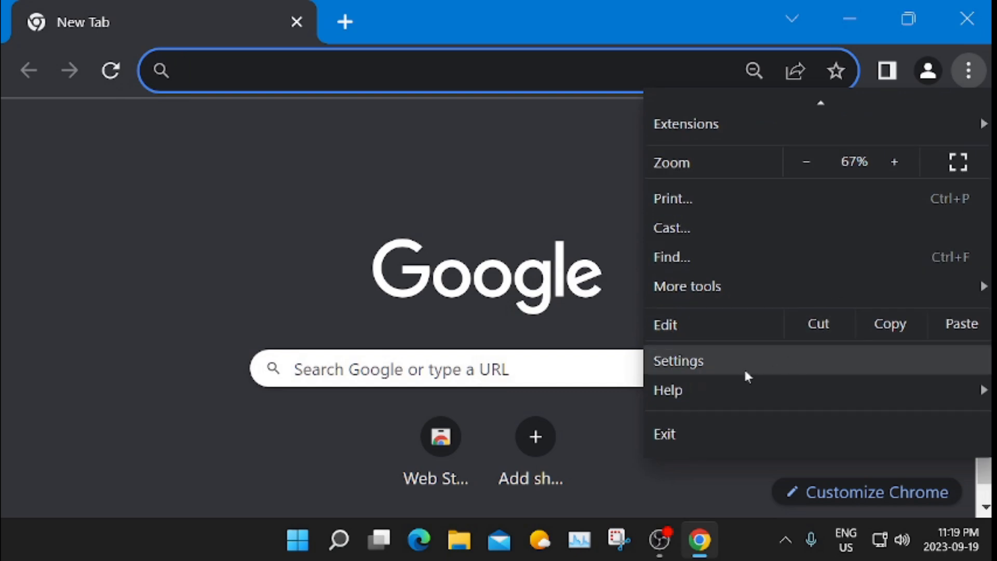
Open Chrome's Settings and go to the Appearance category showing the home button option disabled.
click(679, 360)
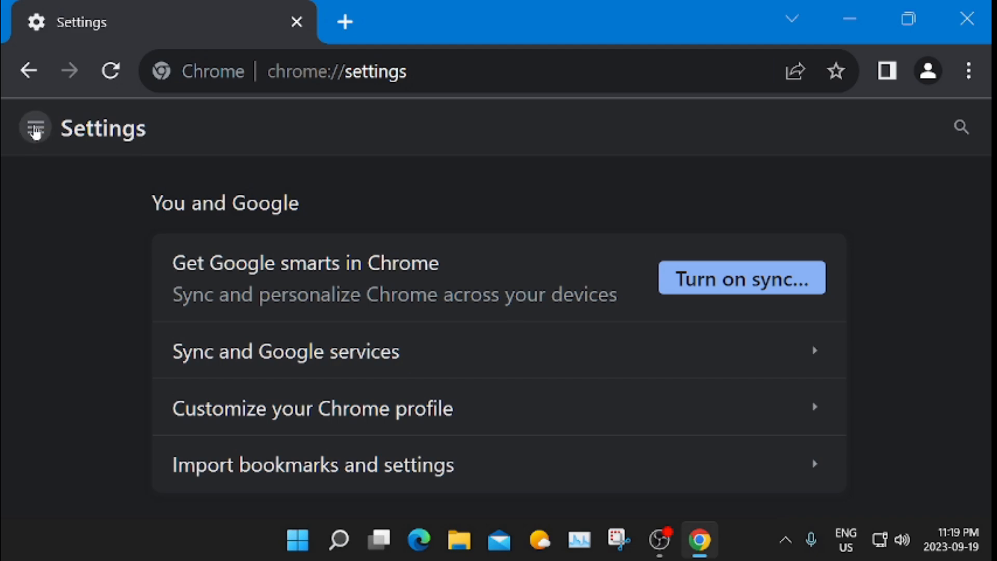
click(34, 126)
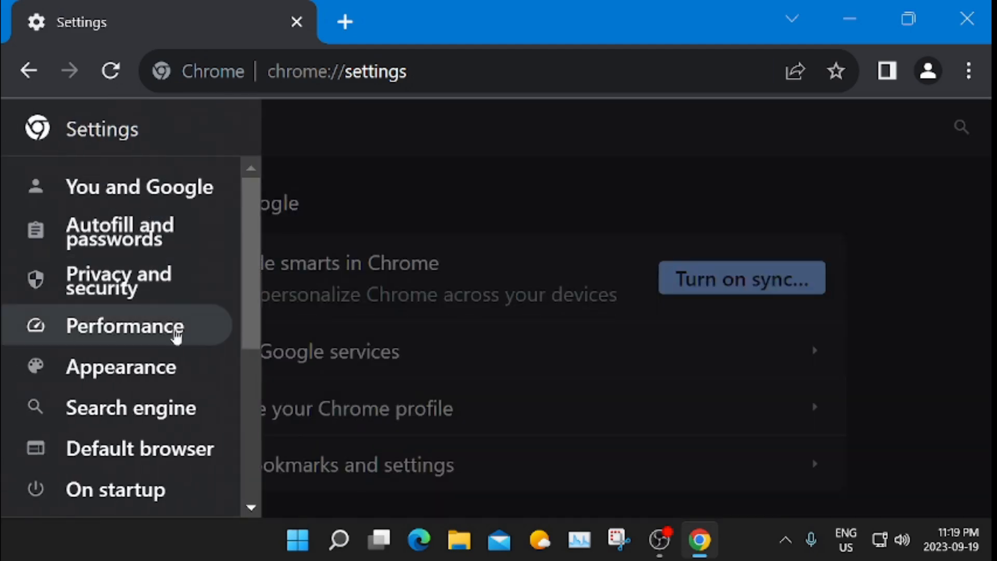
click(120, 366)
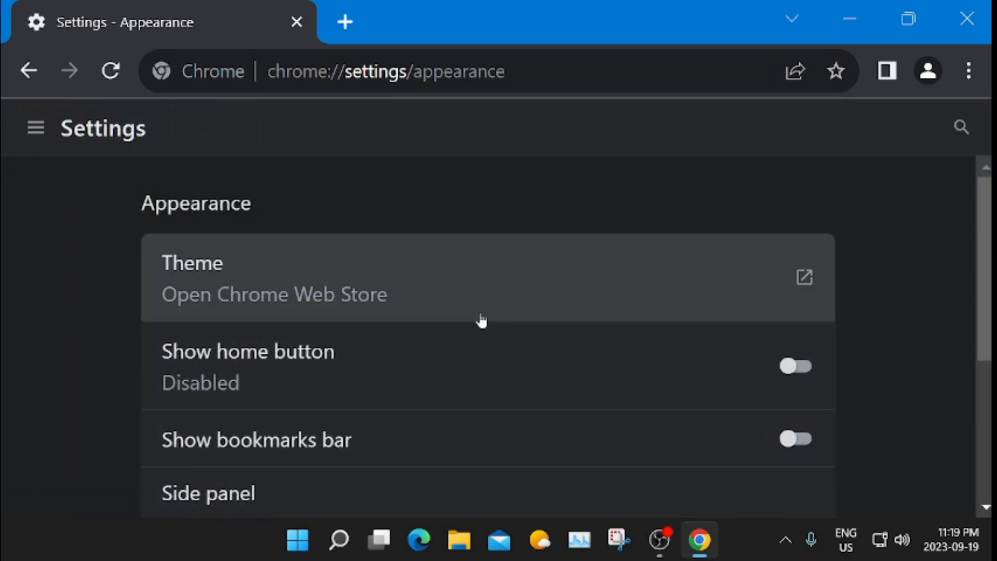
mouse_move(242, 381)
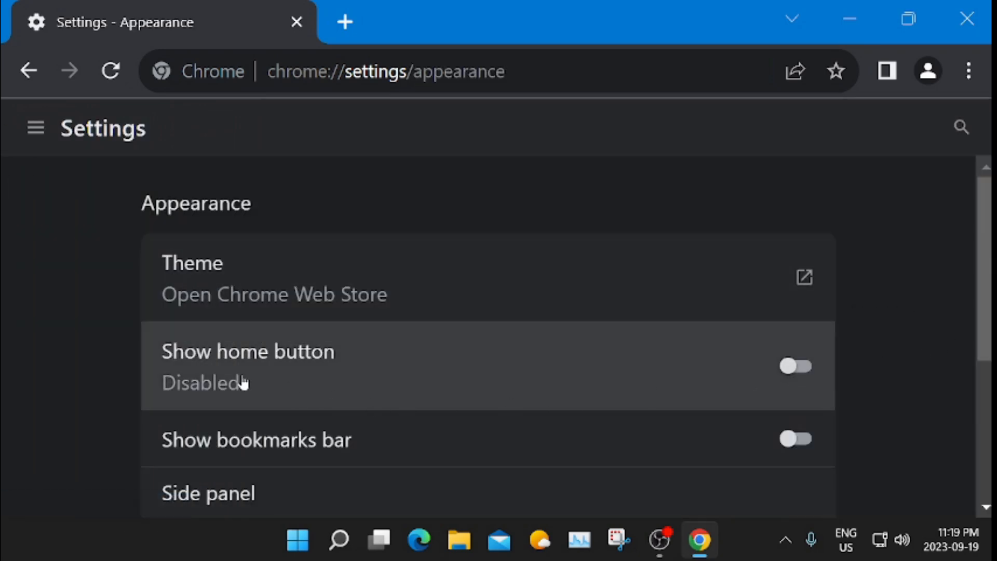
mouse_move(704, 371)
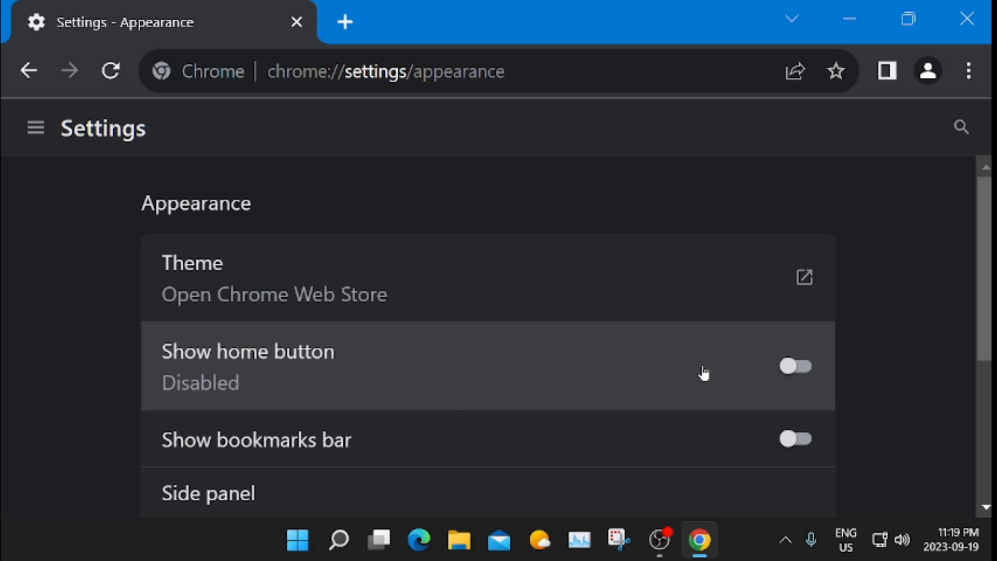
mouse_move(797, 368)
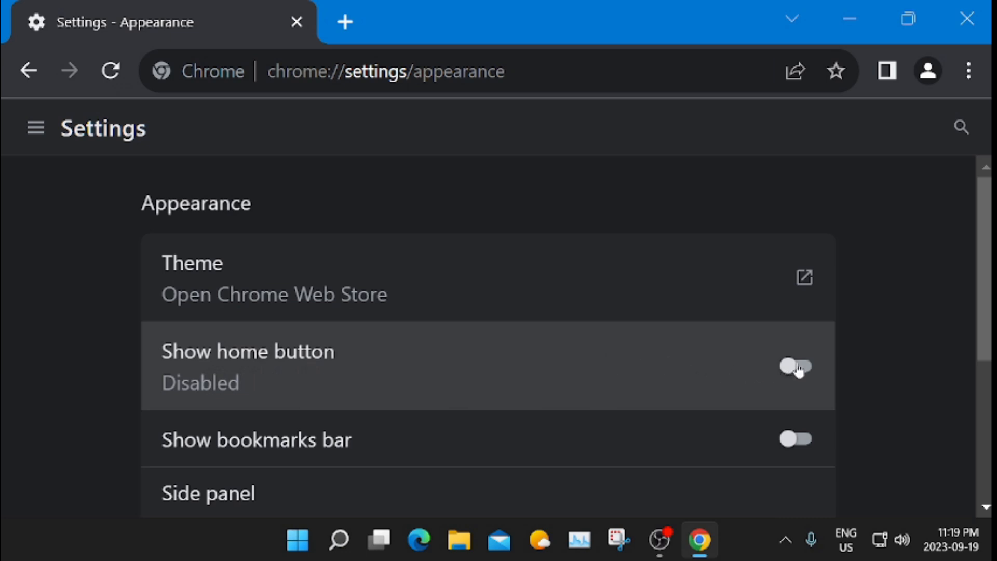
Switch on 'Show home button' in Chrome, keeping it set to the New Tab page.
click(795, 367)
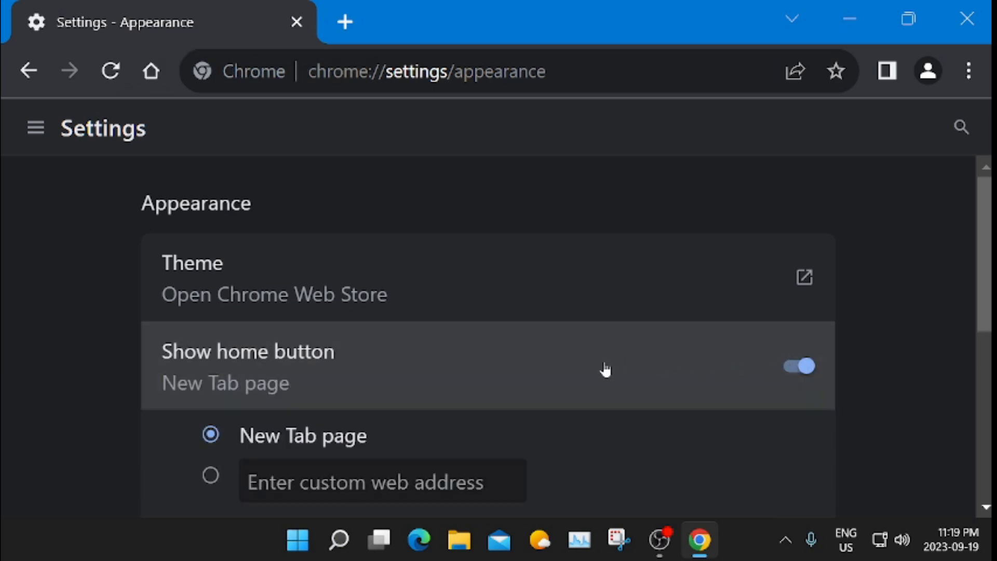
mouse_move(446, 196)
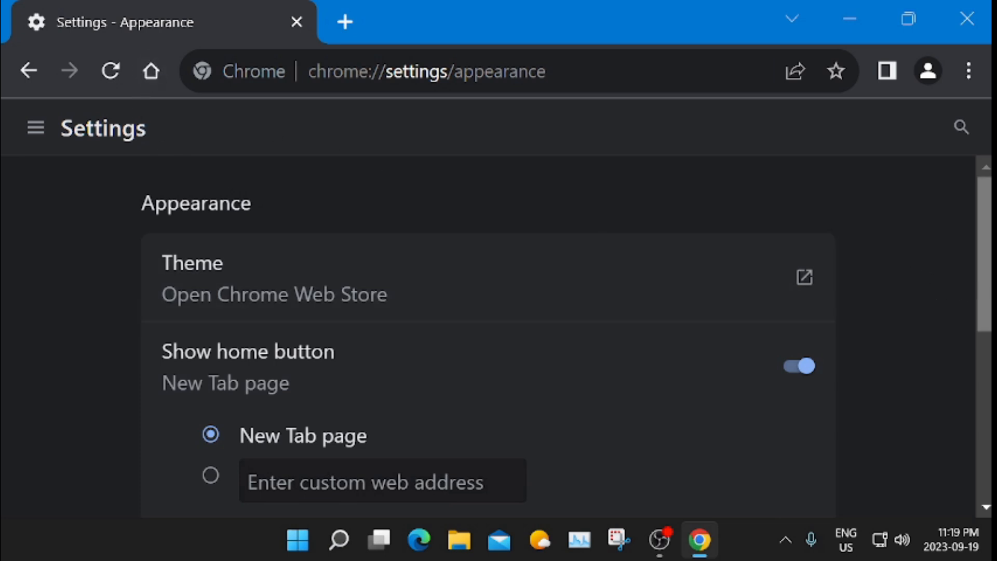
scroll(down, 3)
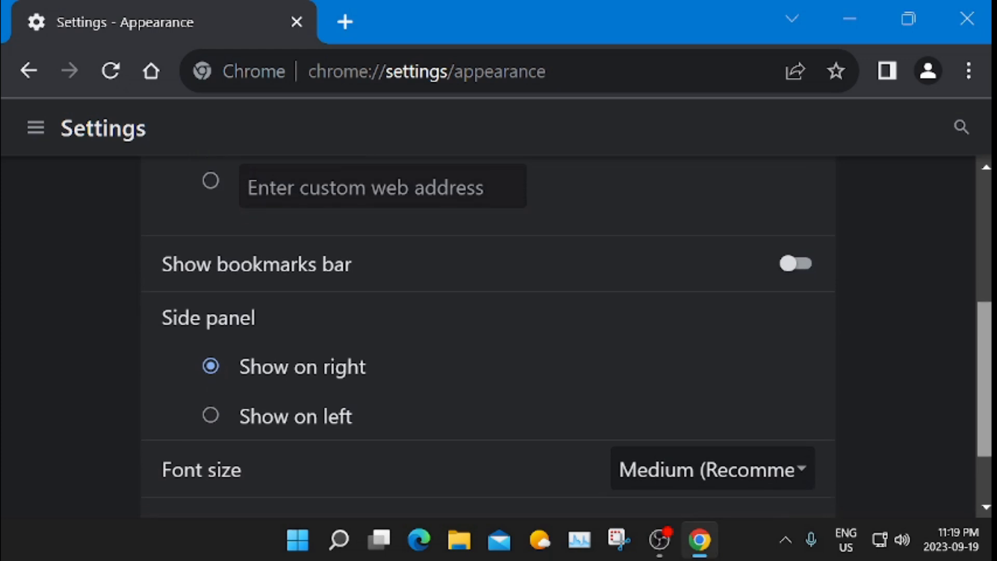
scroll(up, 3)
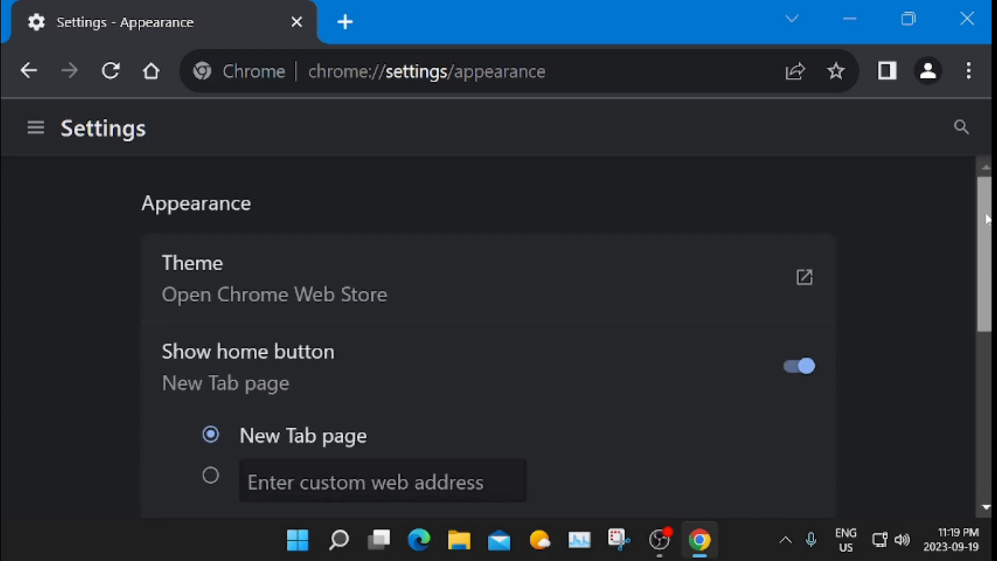
mouse_move(884, 288)
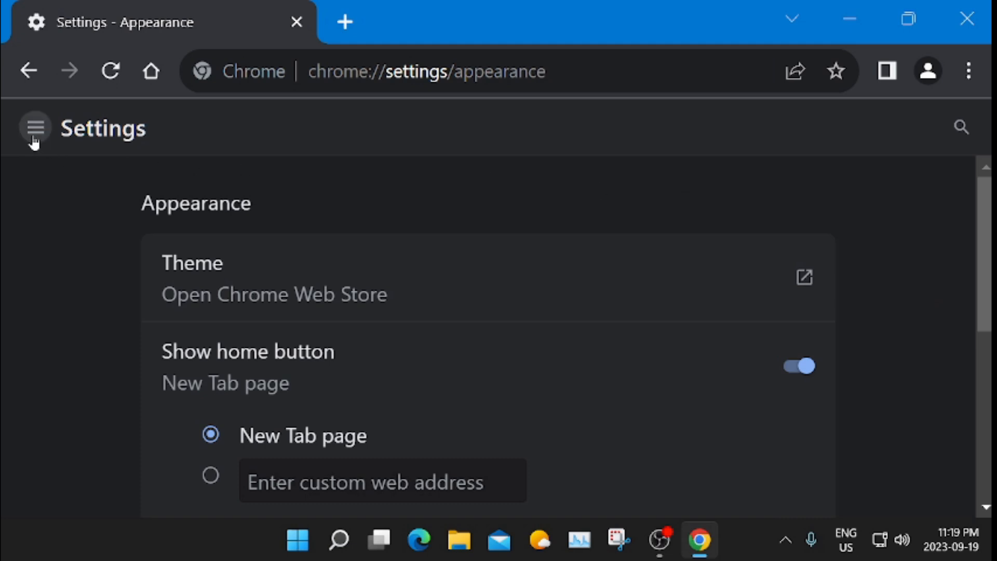
Show Chrome's settings categories list over the Appearance page.
click(34, 128)
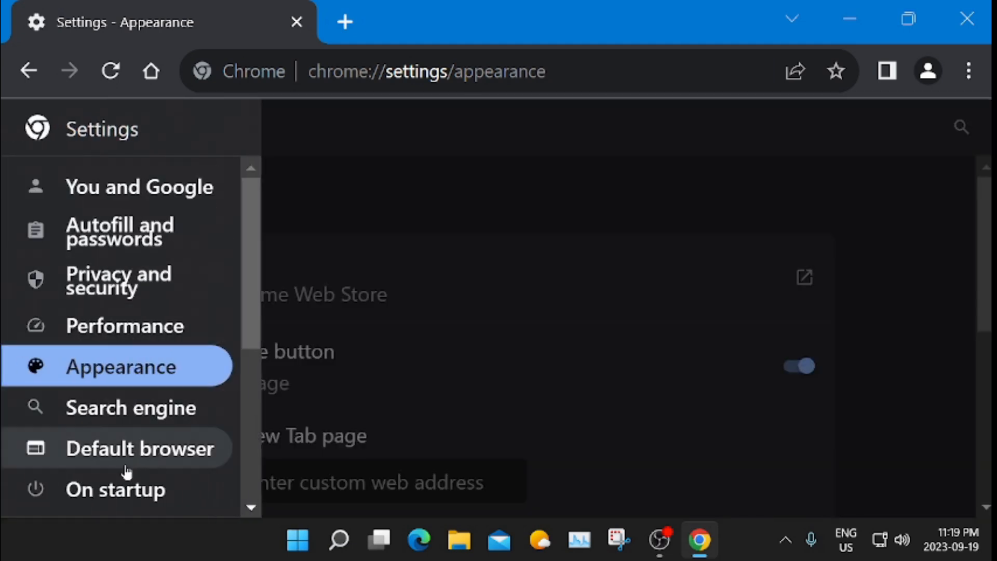
mouse_move(347, 129)
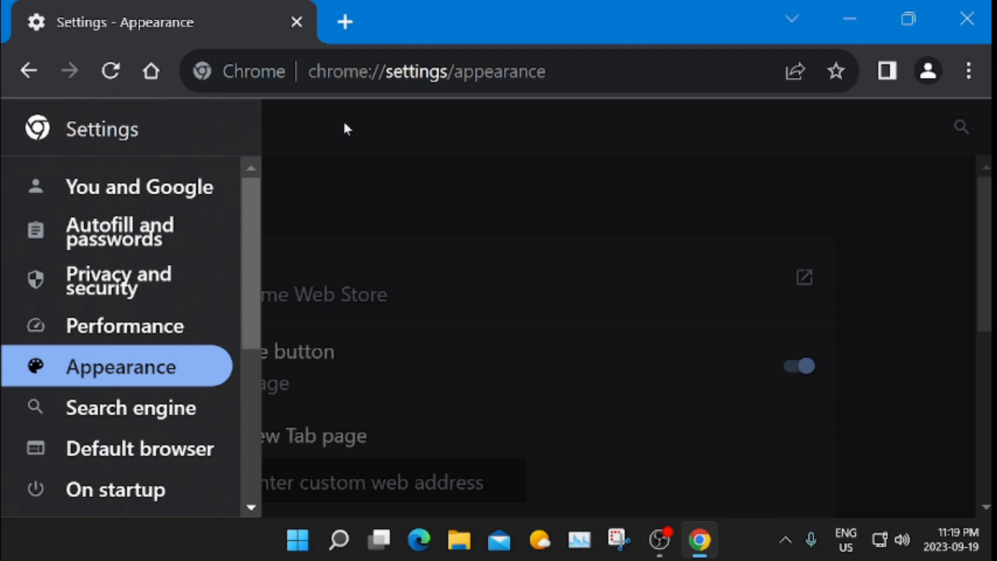
mouse_move(415, 130)
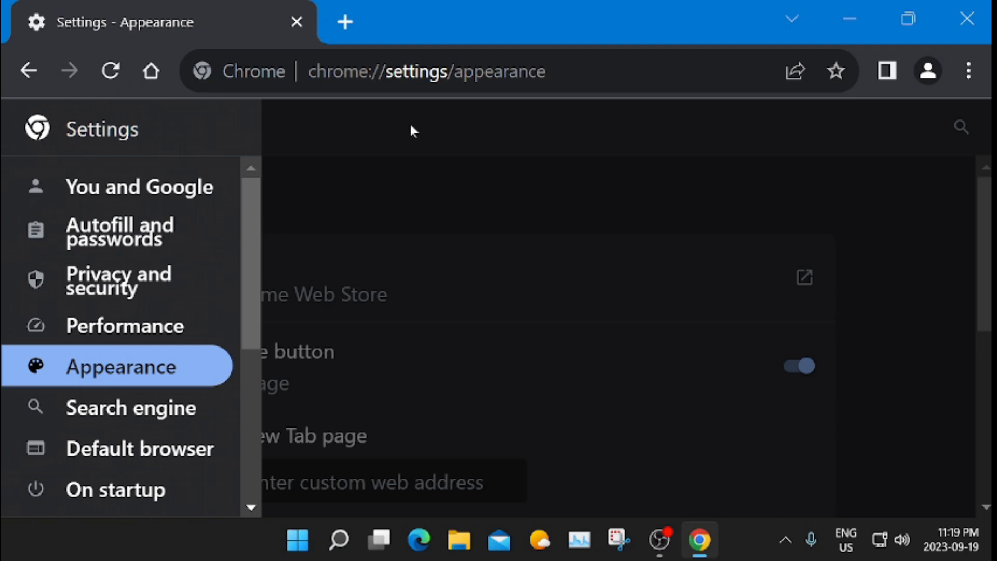
mouse_move(793, 140)
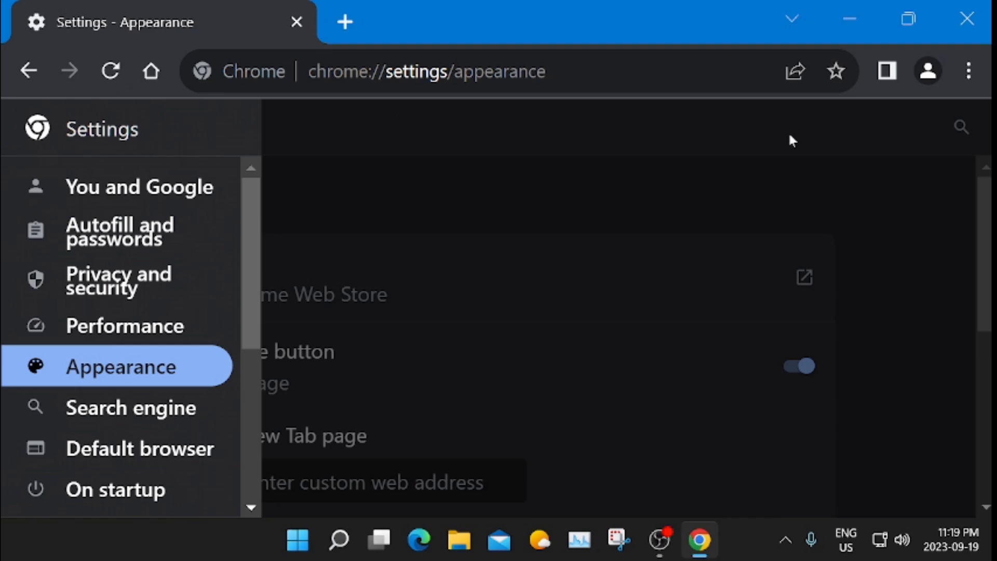
mouse_move(780, 155)
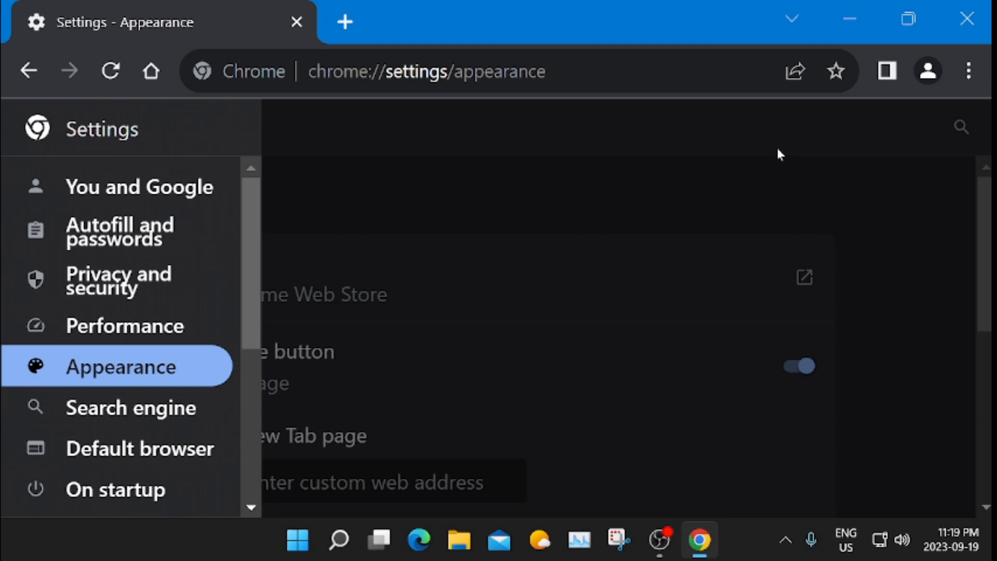